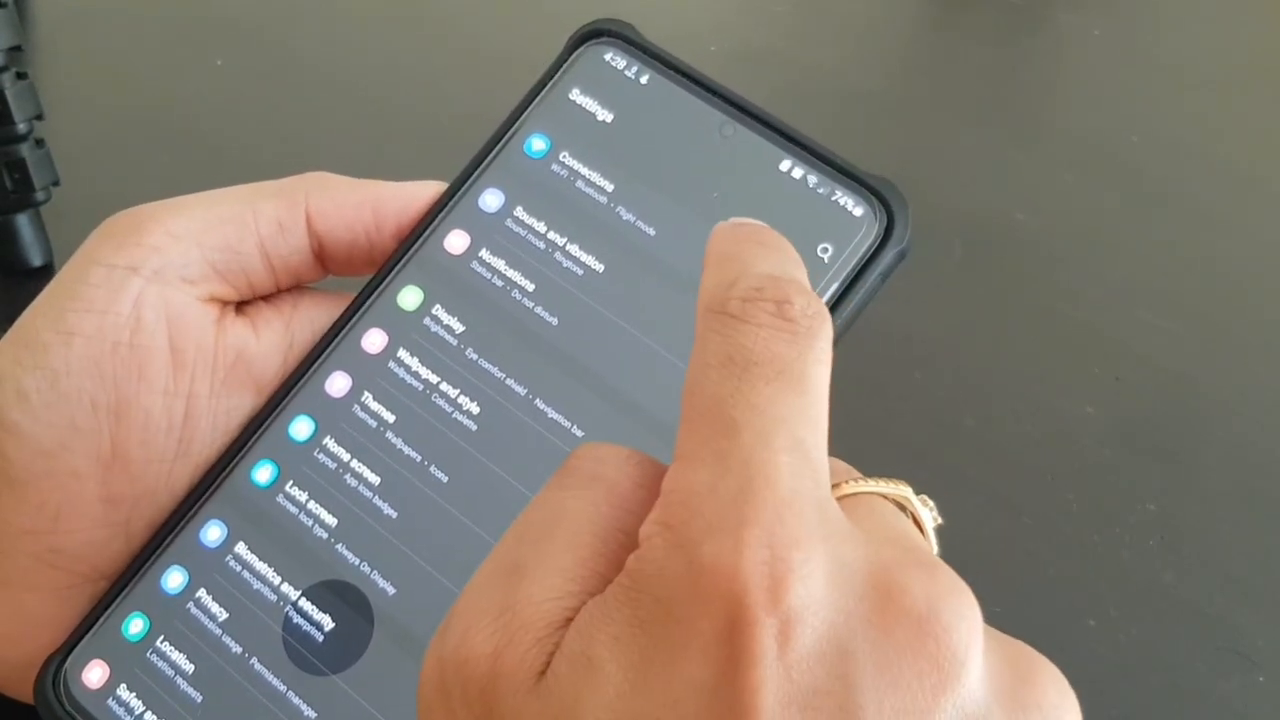
Step: Glance through Connections settings, then open Display and browse its brightness and dark mode options
left_click(580, 175)
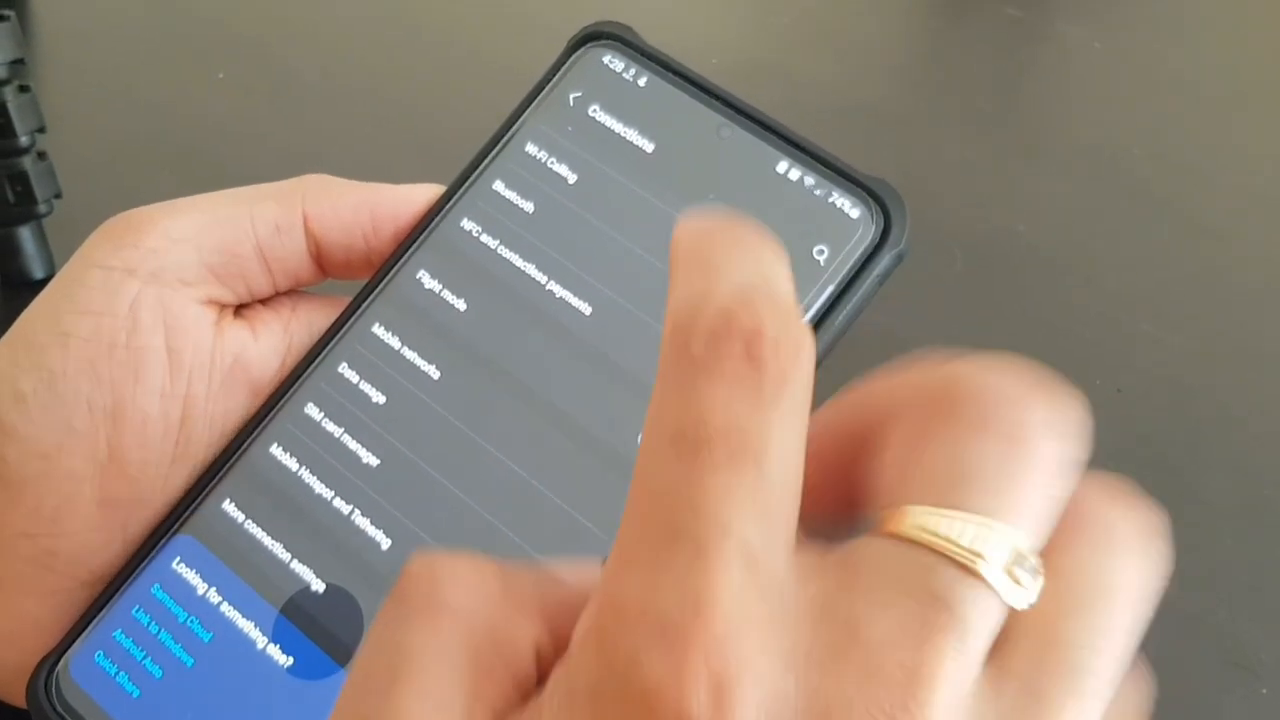
left_click(578, 100)
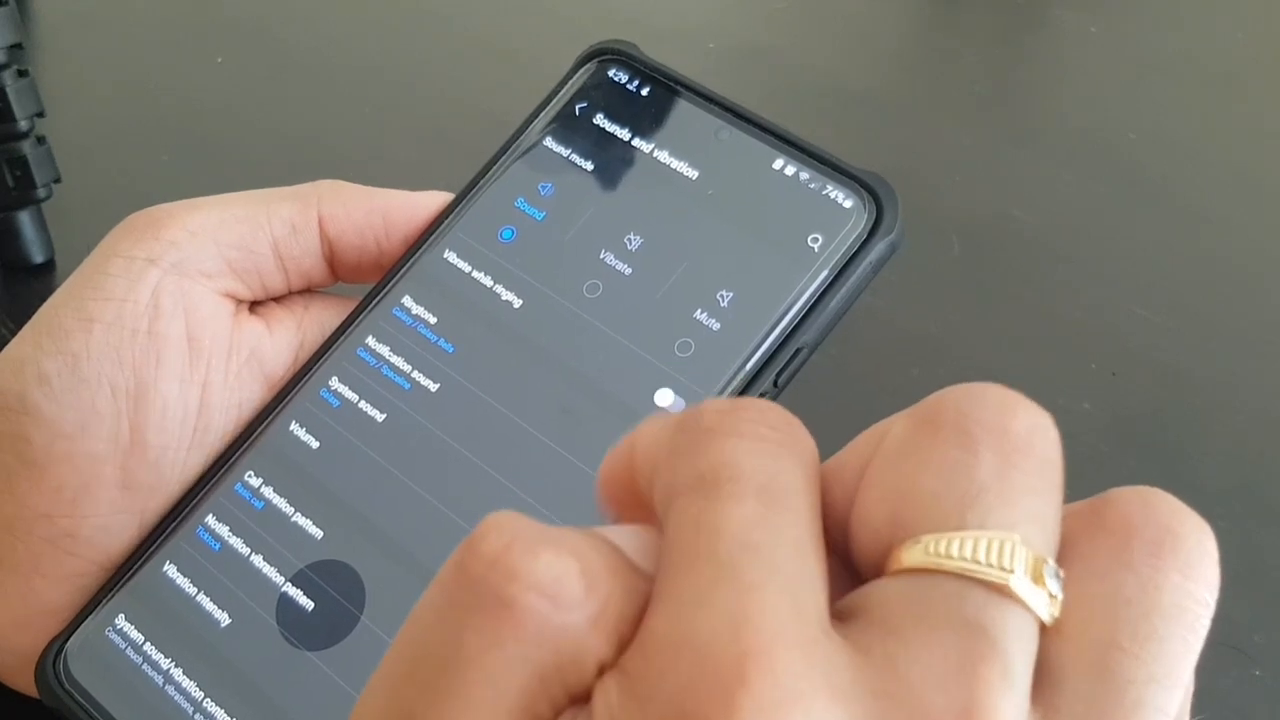
scroll("down", 3)
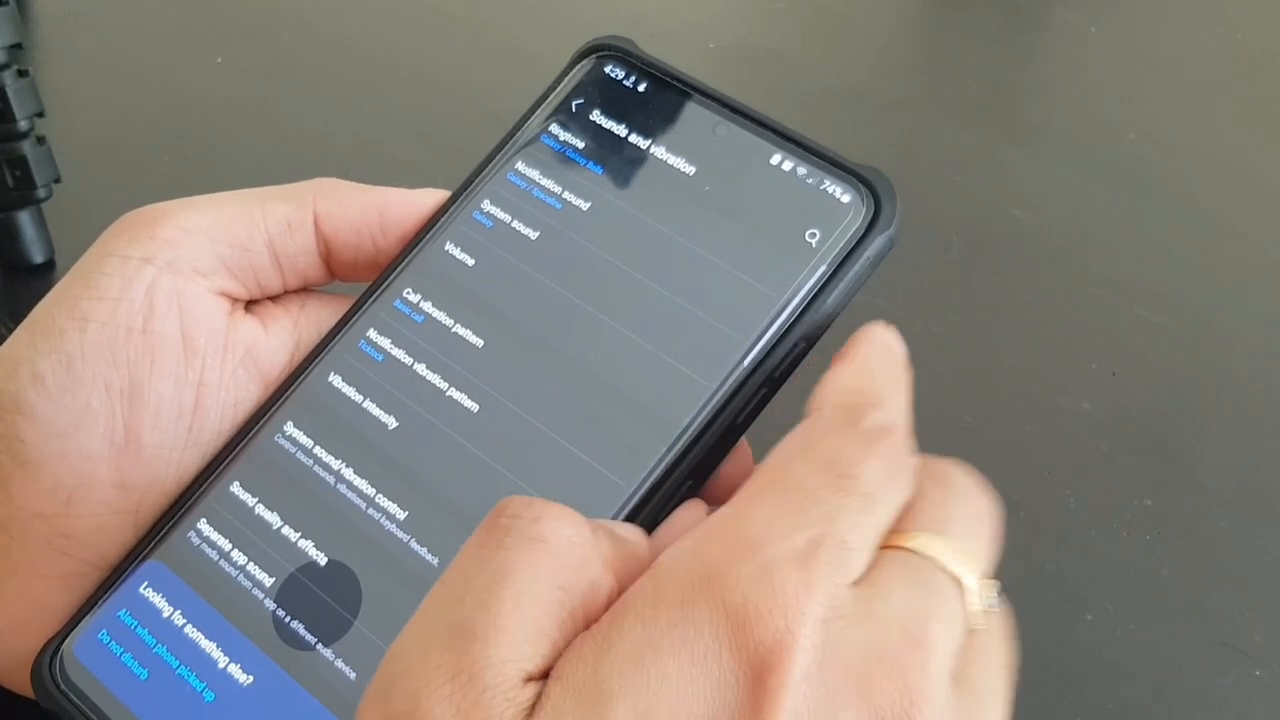
left_click(577, 104)
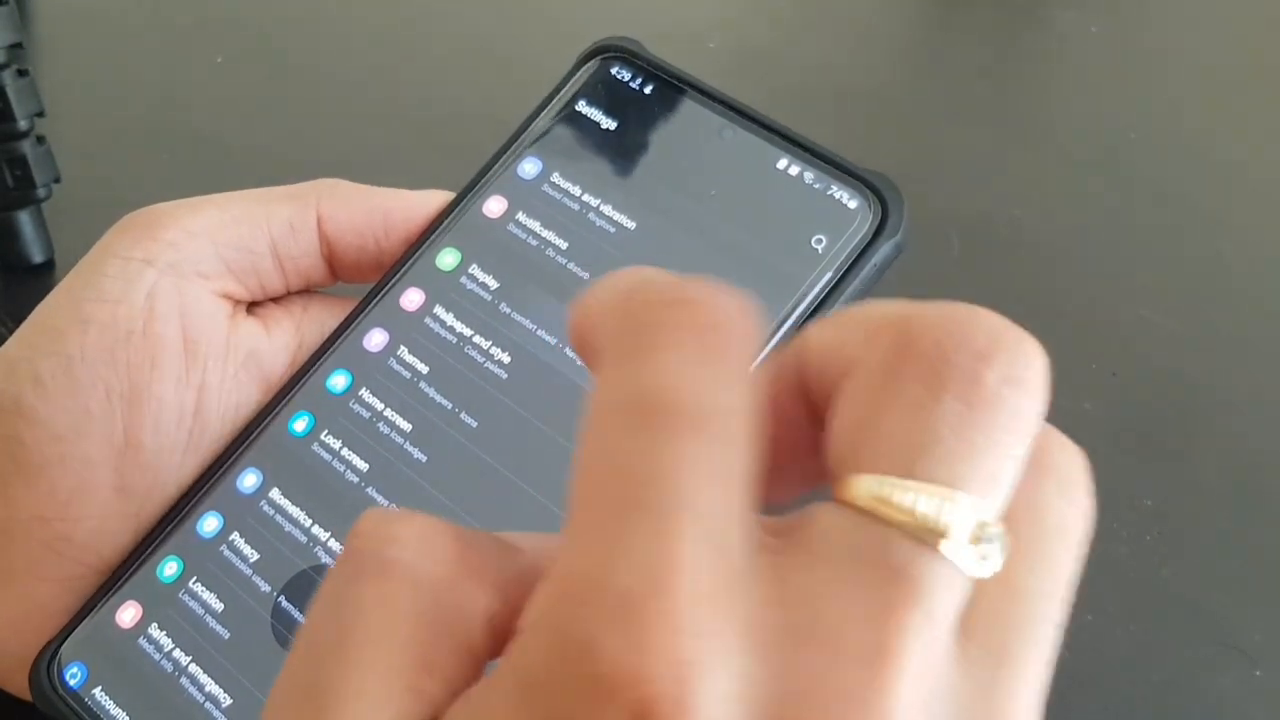
left_click(483, 270)
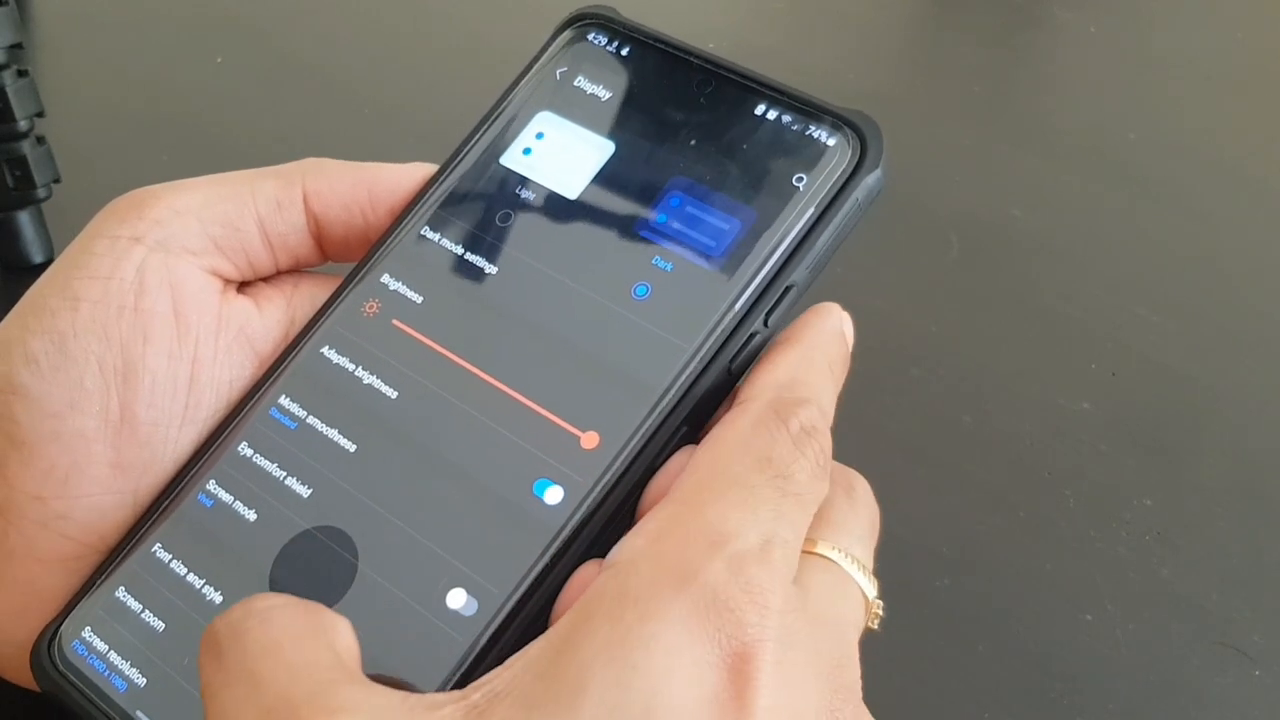
left_click(290, 420)
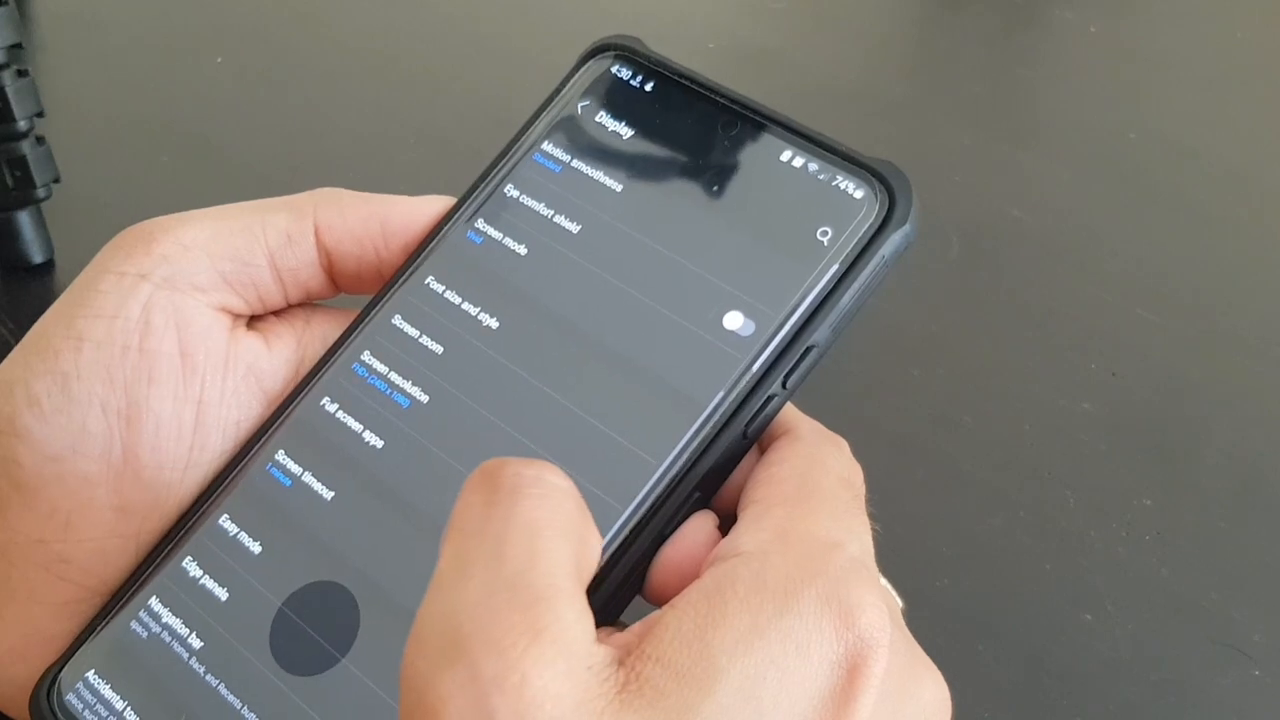
left_click(405, 384)
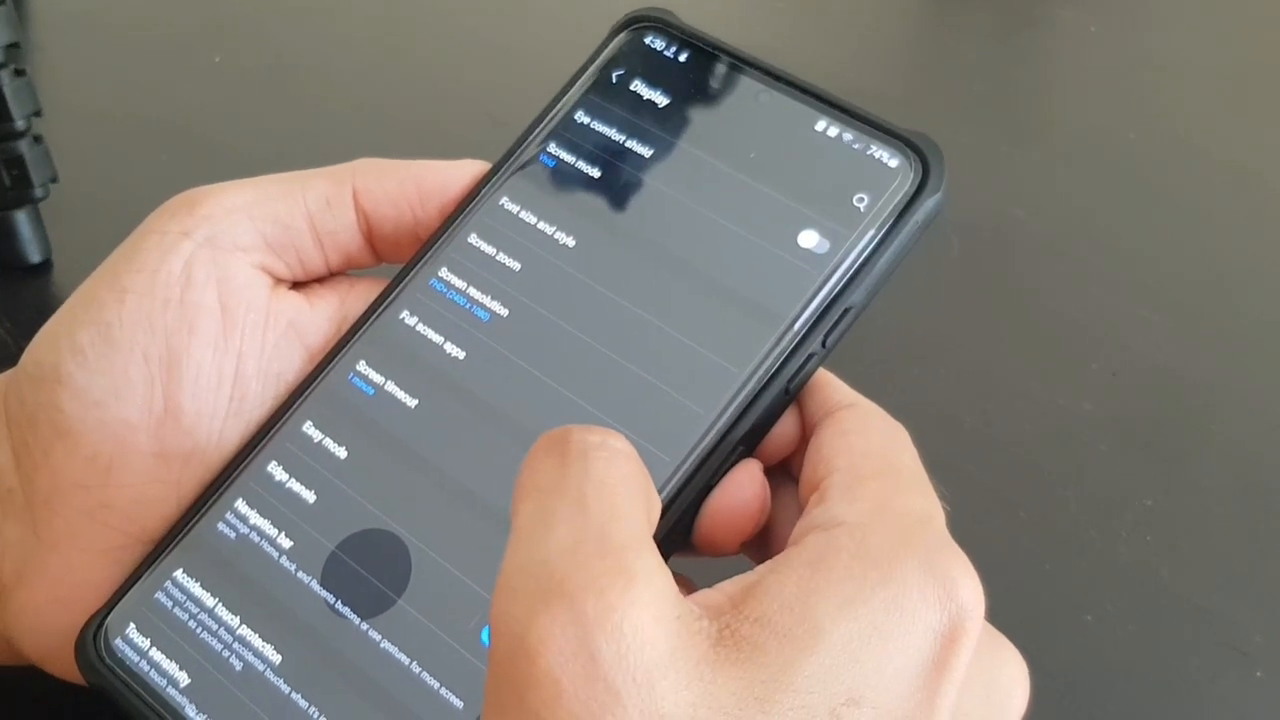
Step: Confirm Screen timeout is still 1 minute and back out to the main Settings list
left_click(400, 390)
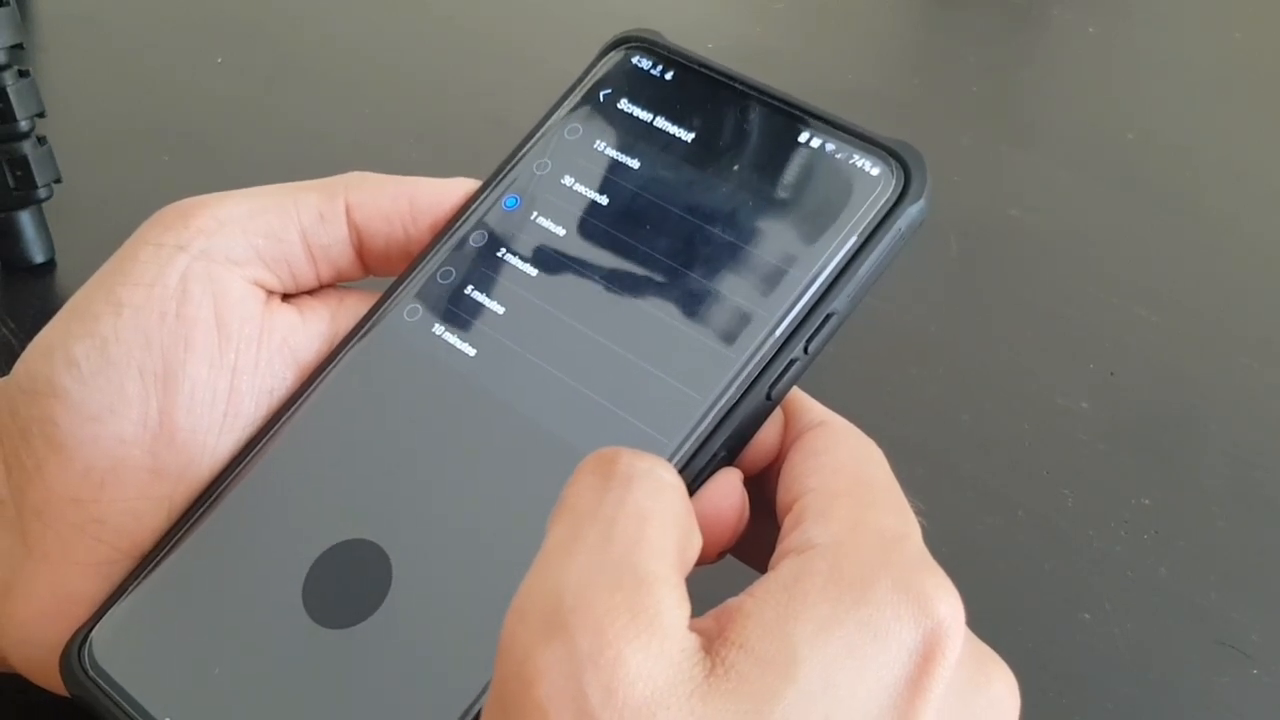
left_click(612, 92)
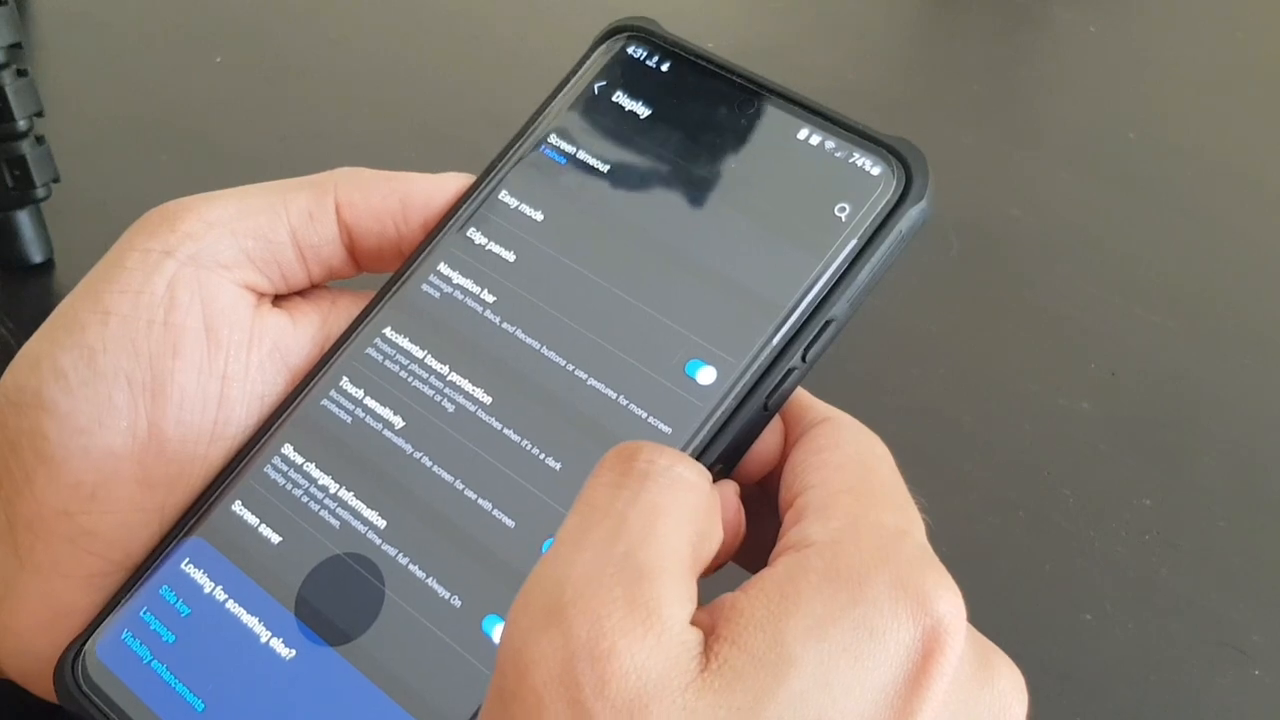
left_click(607, 87)
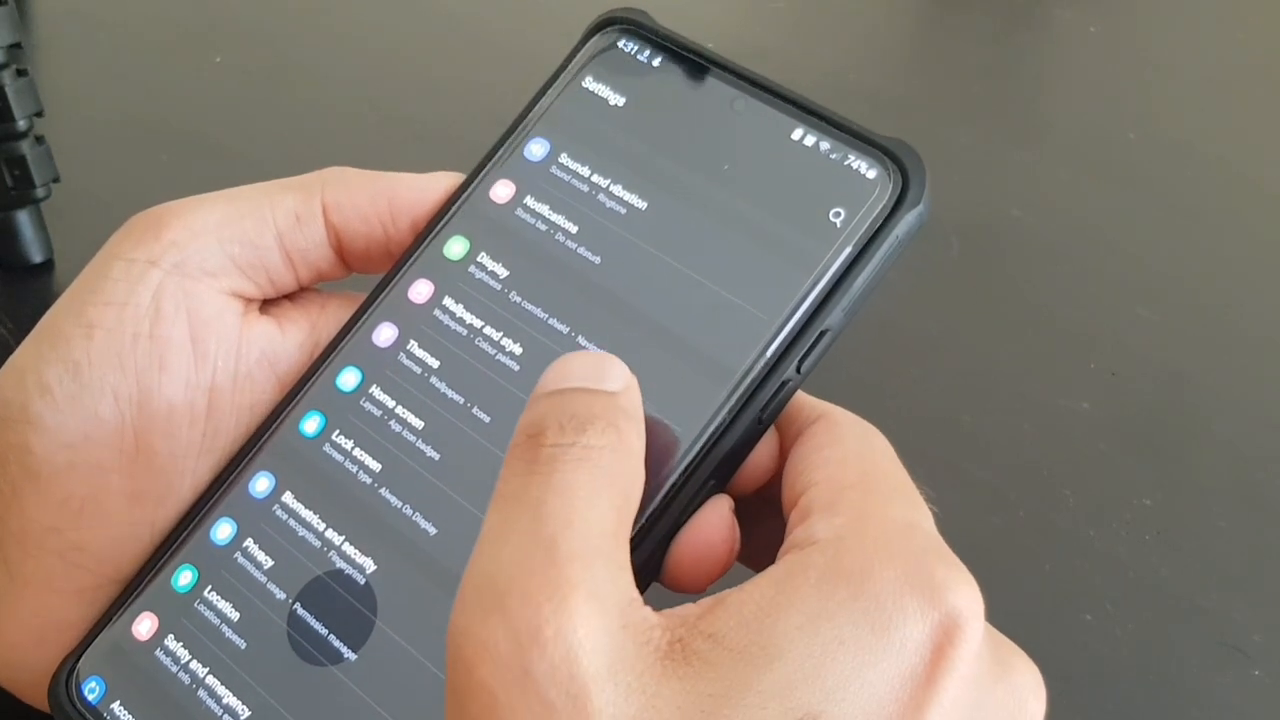
Step: Open Galaxy Themes and scroll through the Featured tab's themes and icon packs
left_click(480, 330)
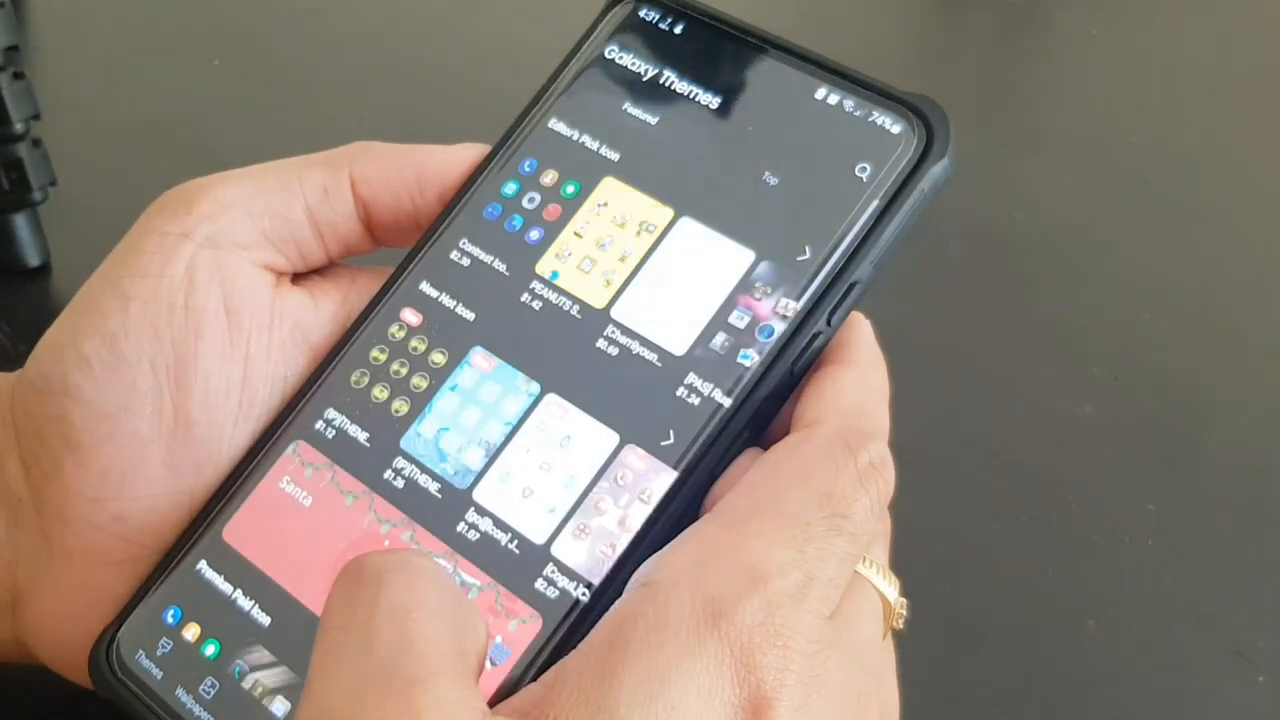
scroll("down", 3)
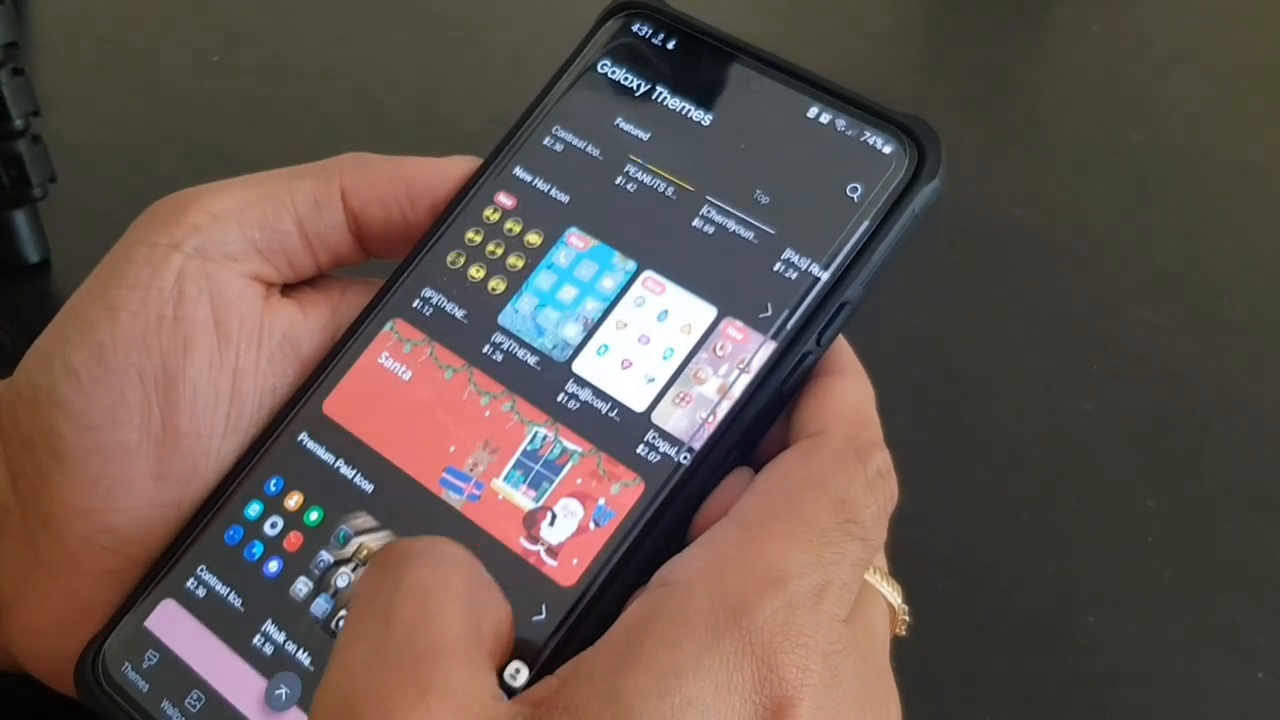
scroll("down", 3)
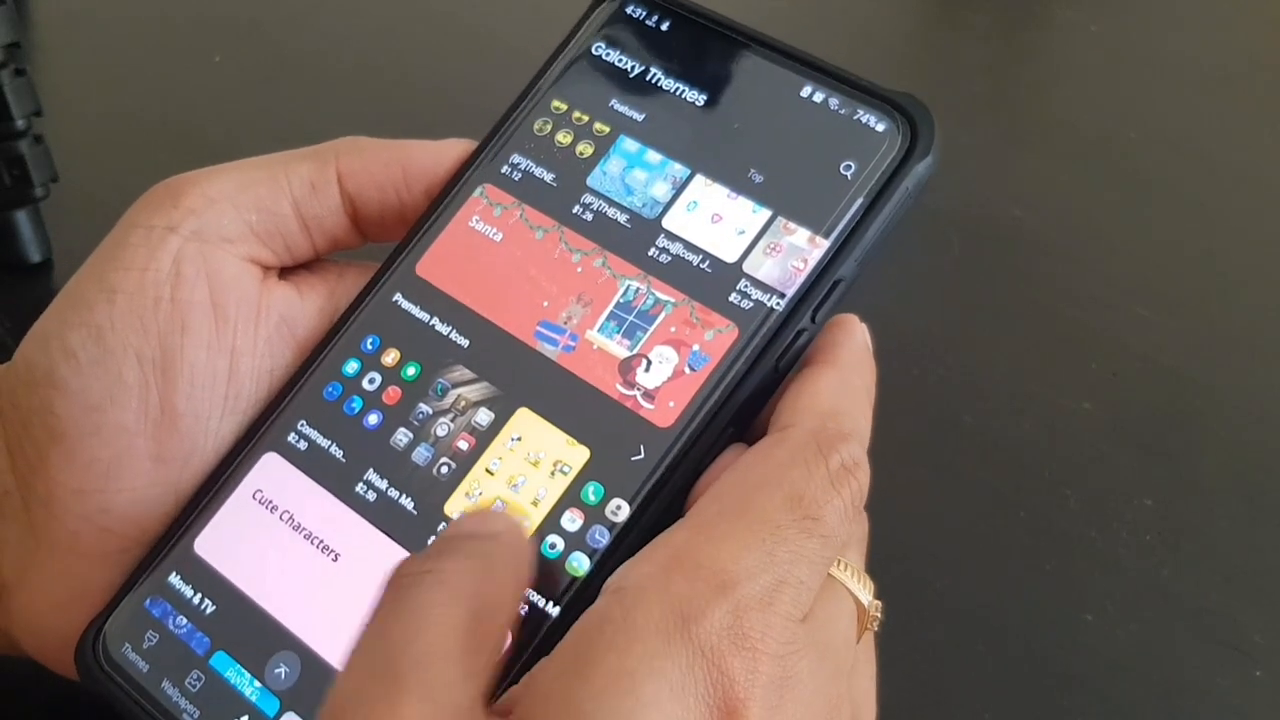
scroll("down", 3)
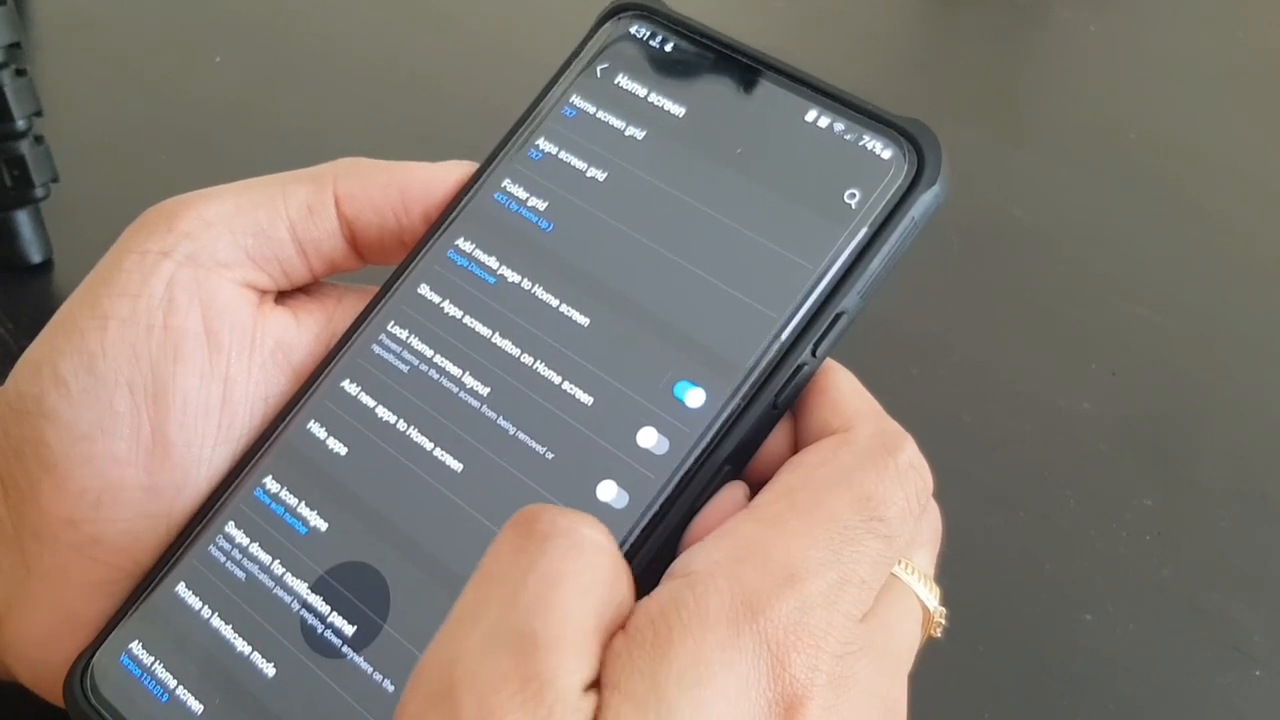
Step: Open Lock screen settings, scroll through its options, then move on
left_click(607, 75)
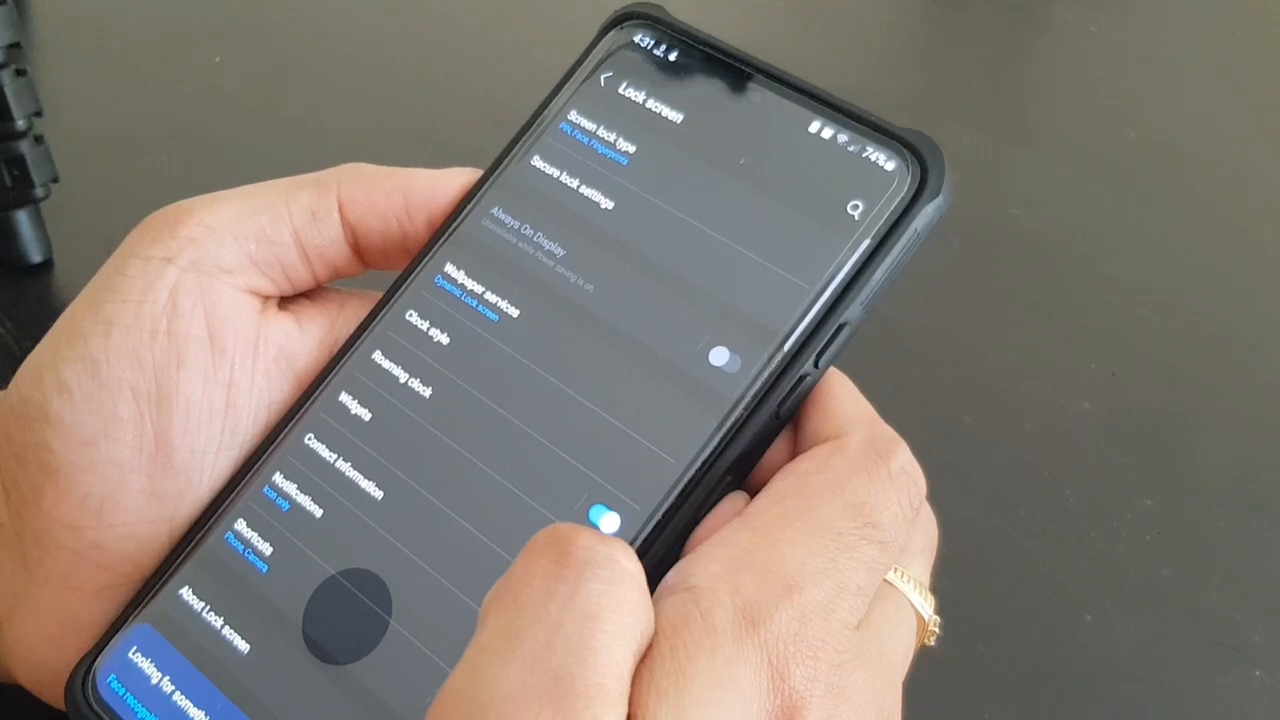
scroll("down", 3)
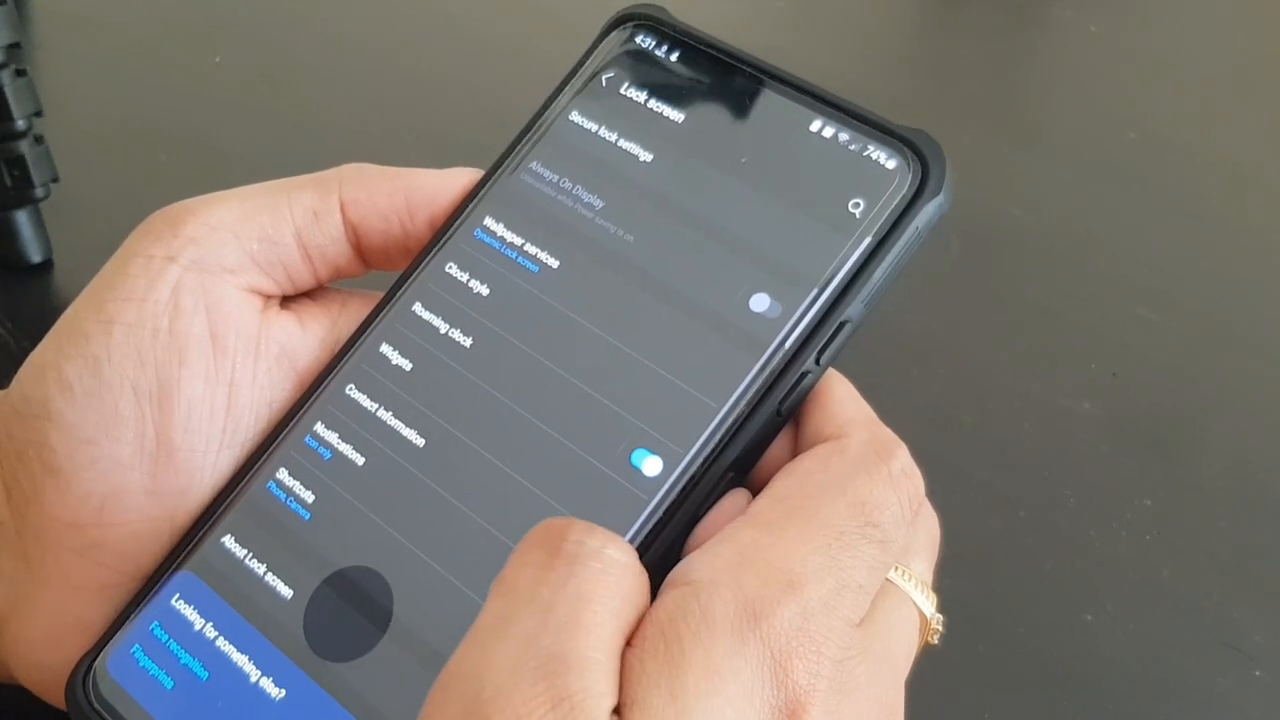
left_click(633, 87)
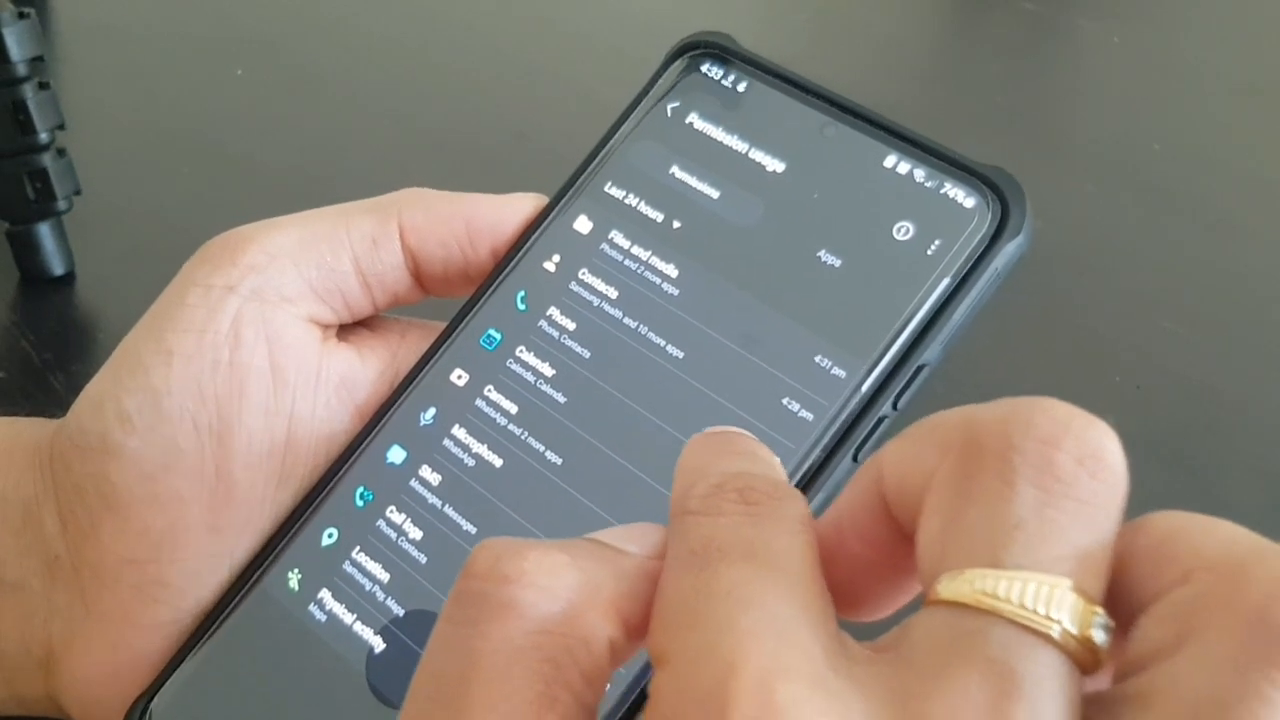
Step: Scroll through the apps allowed to access location, then leave that list
left_click(358, 570)
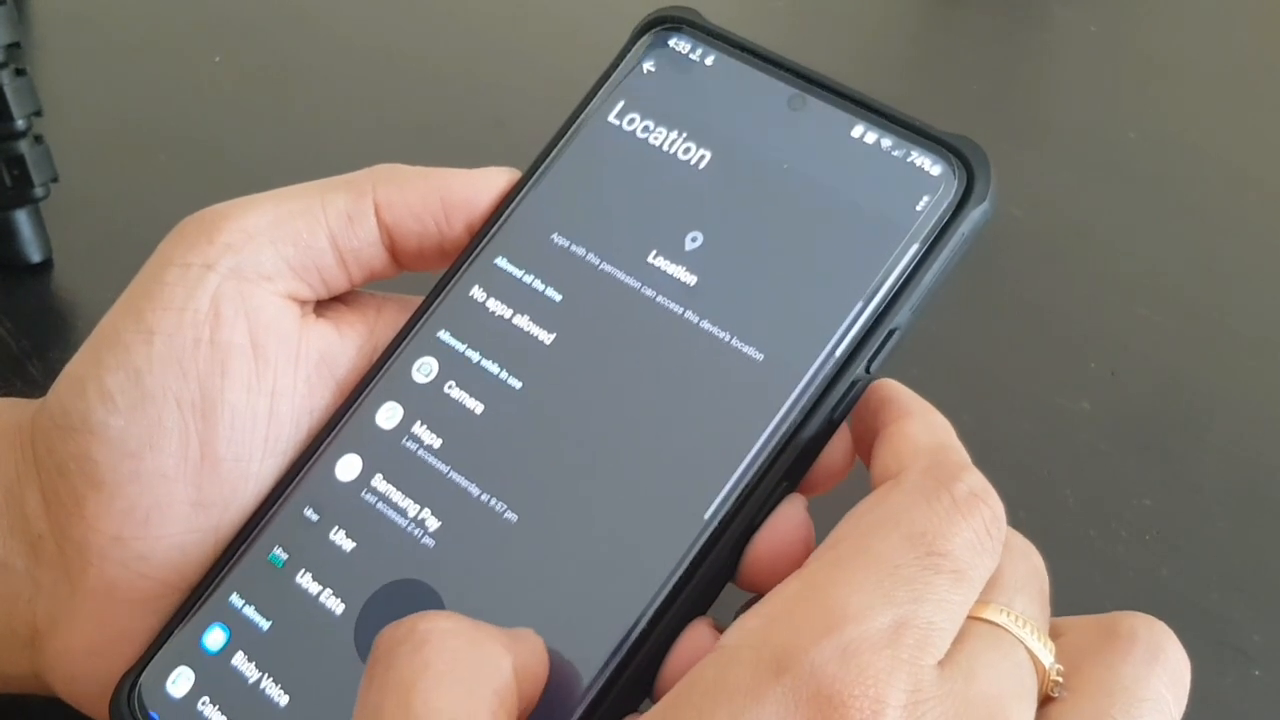
scroll("down", 3)
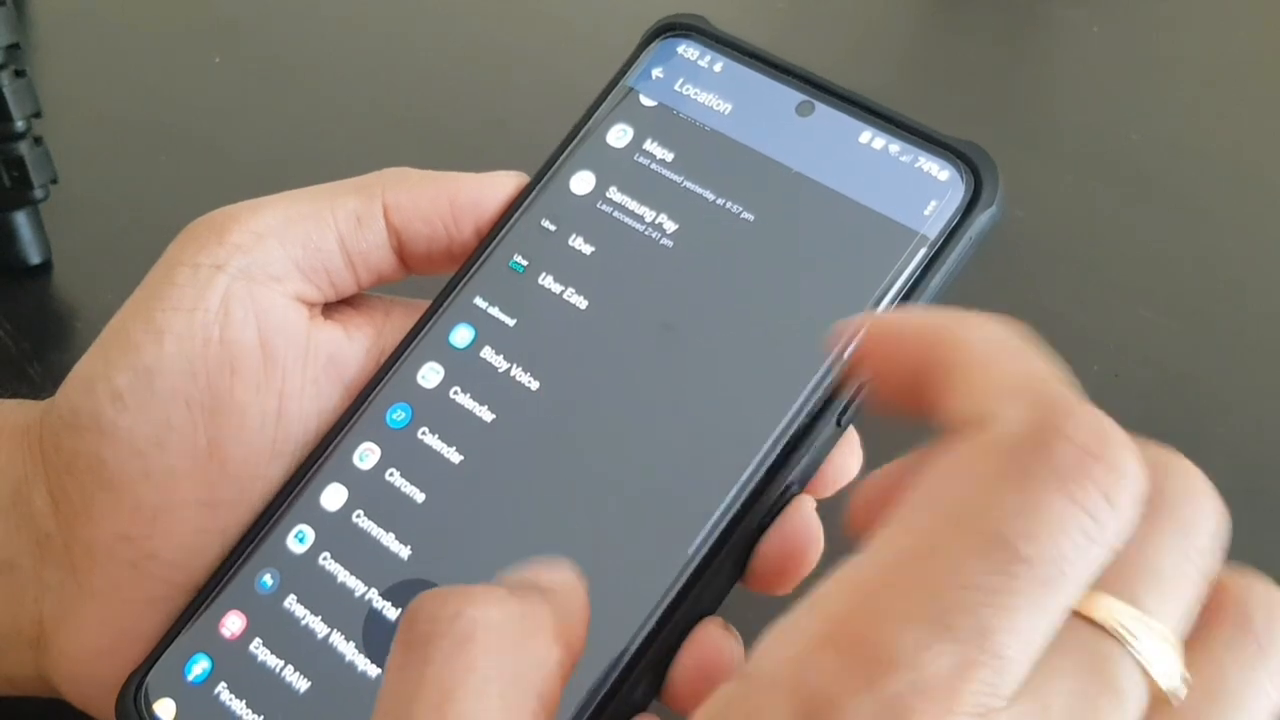
scroll("down", 3)
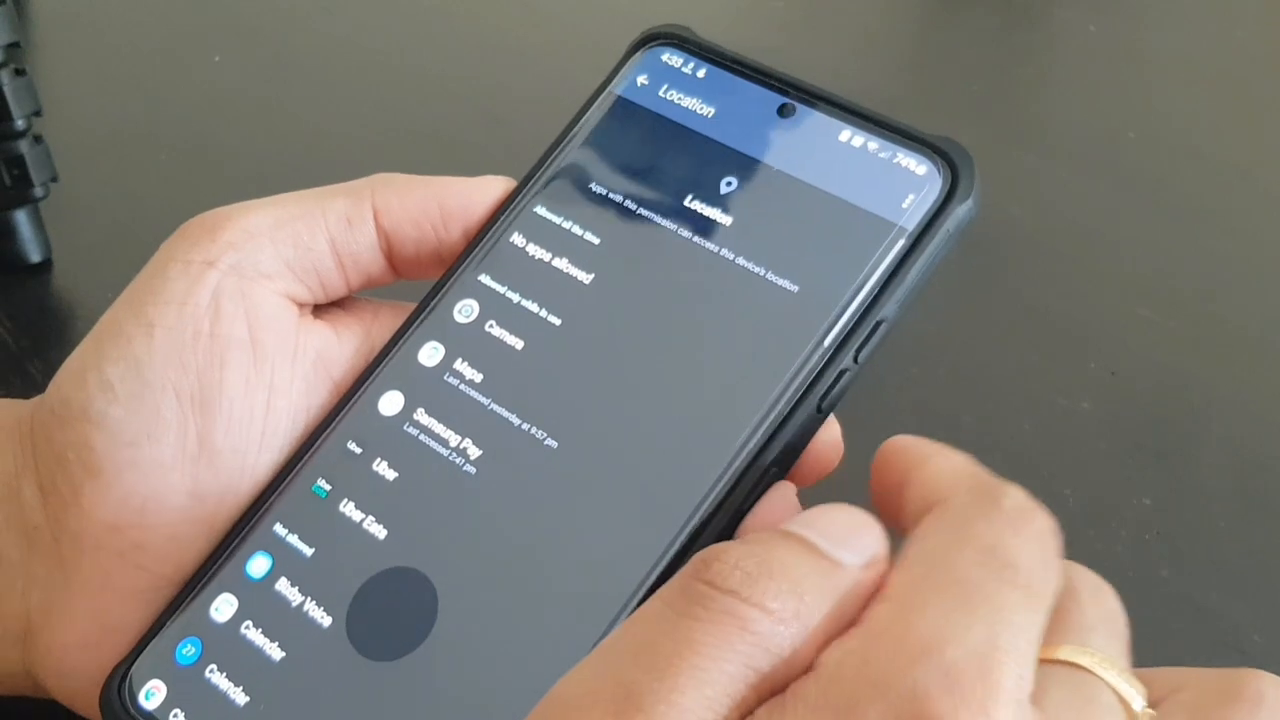
left_click(645, 85)
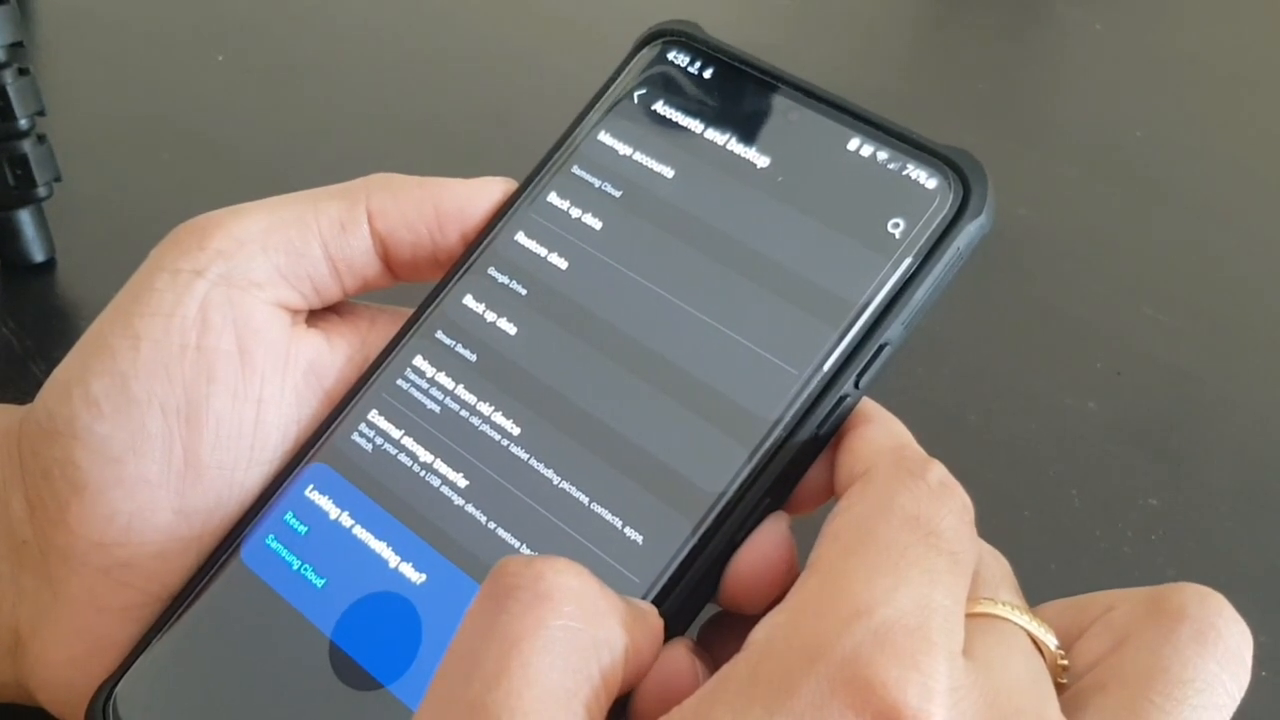
Step: Return to the Settings list, briefly open Advanced features, then go back
left_click(645, 100)
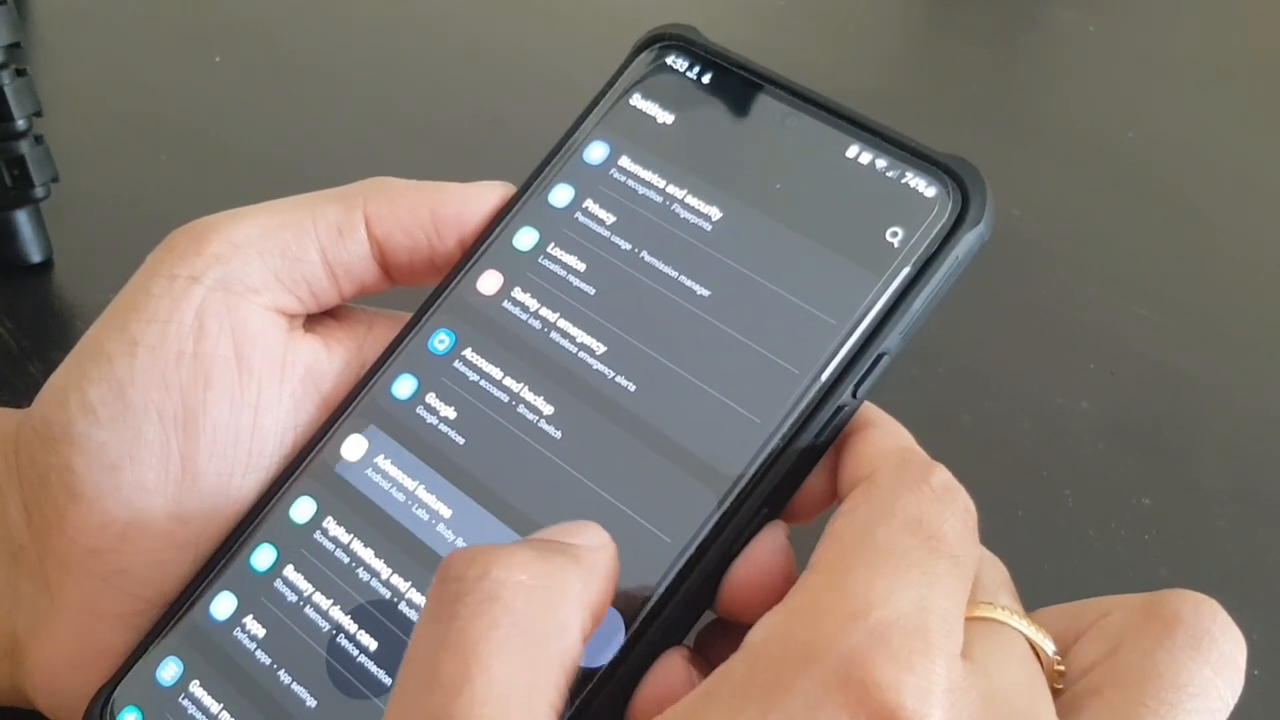
left_click(400, 470)
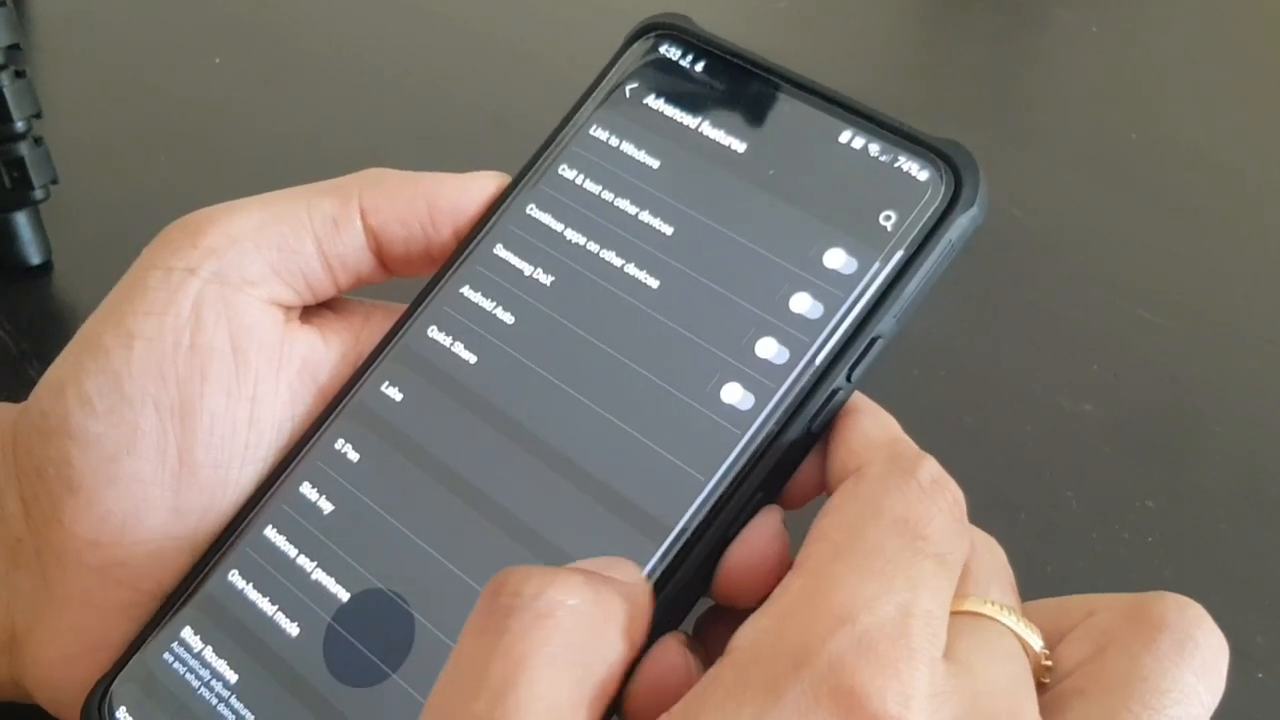
left_click(640, 90)
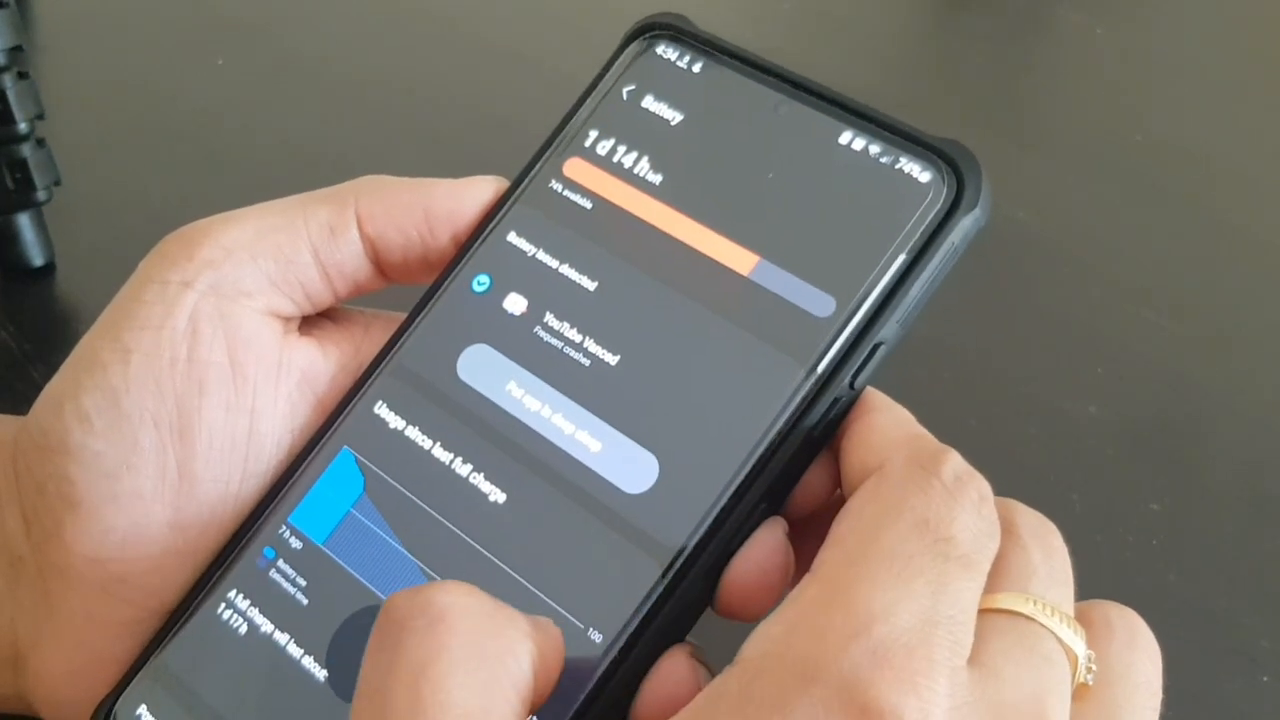
Step: Scroll the Battery screen to the usage-since-last-full-charge graph
scroll("down", 3)
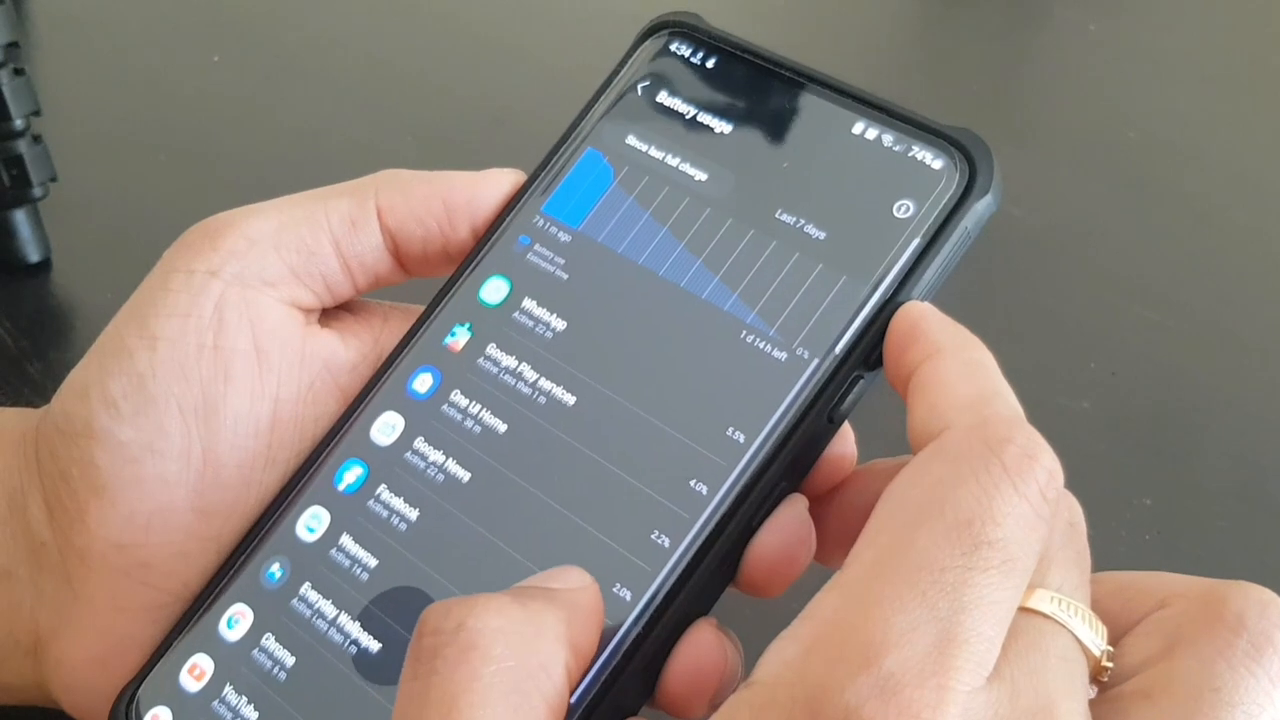
Step: View Google News' battery usage details and return to the Battery overview
left_click(440, 458)
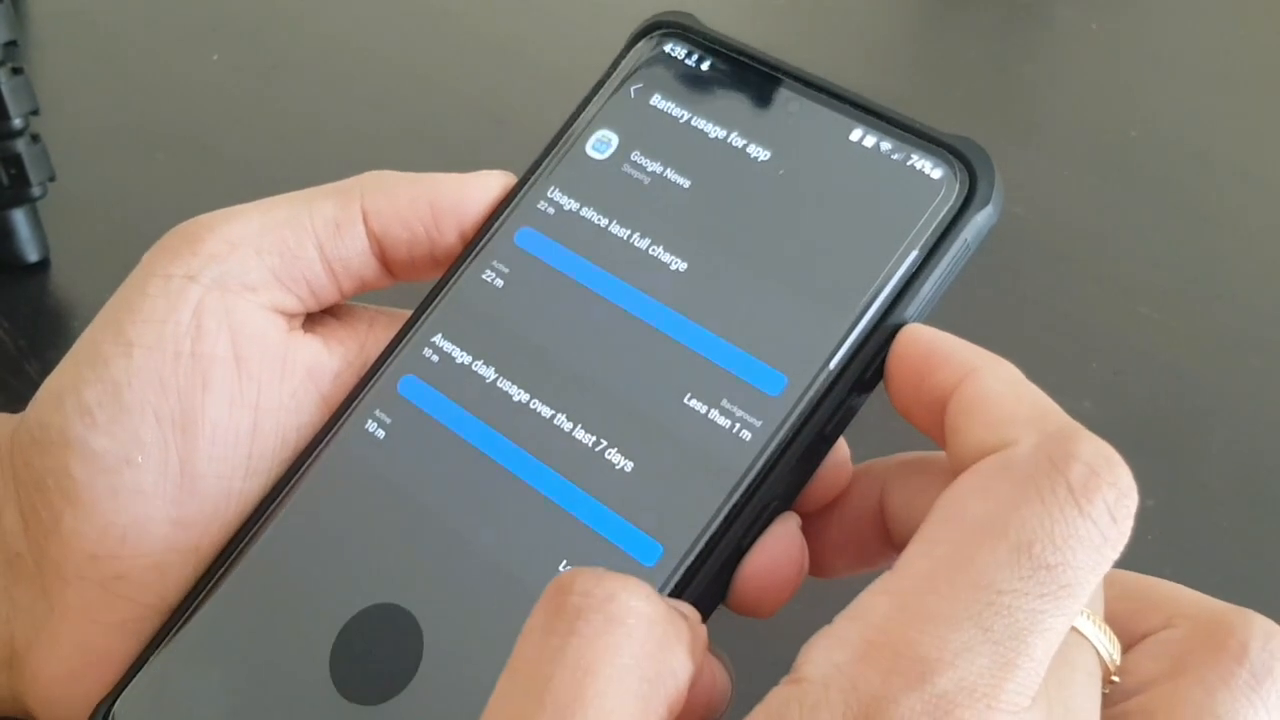
left_click(638, 78)
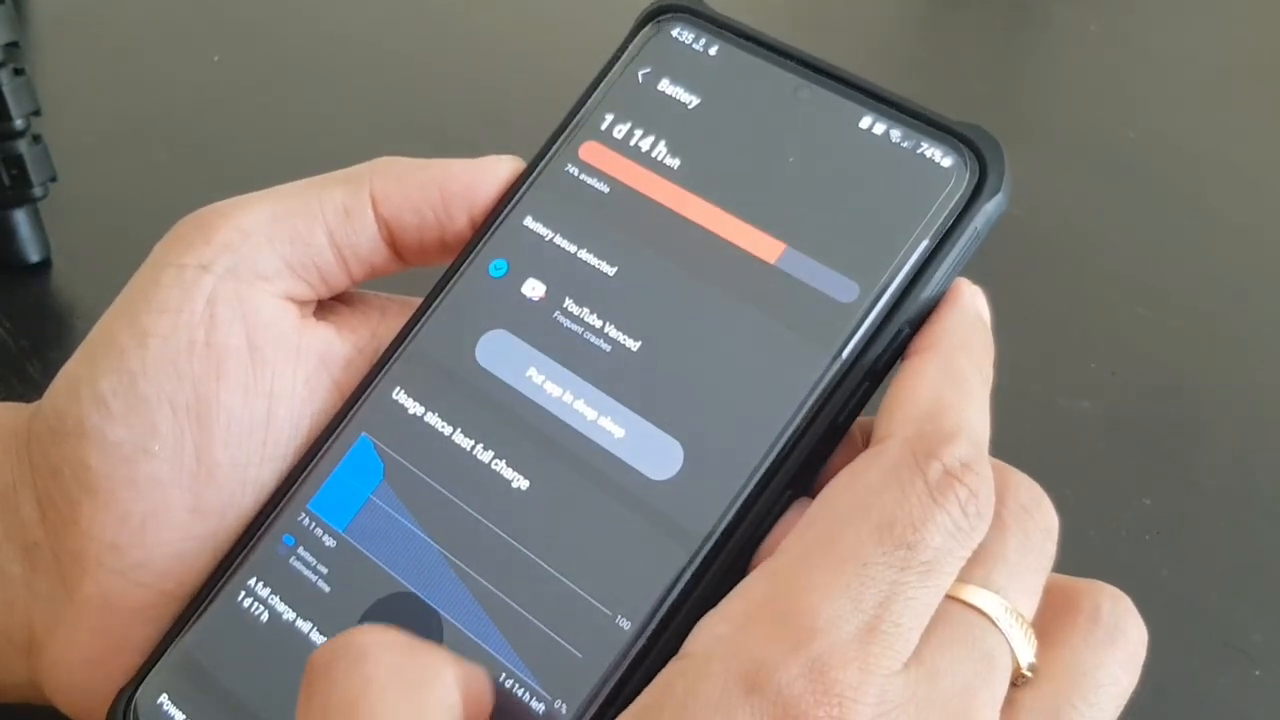
Step: Scroll down the Battery screen and open Background usage limits
scroll("down", 3)
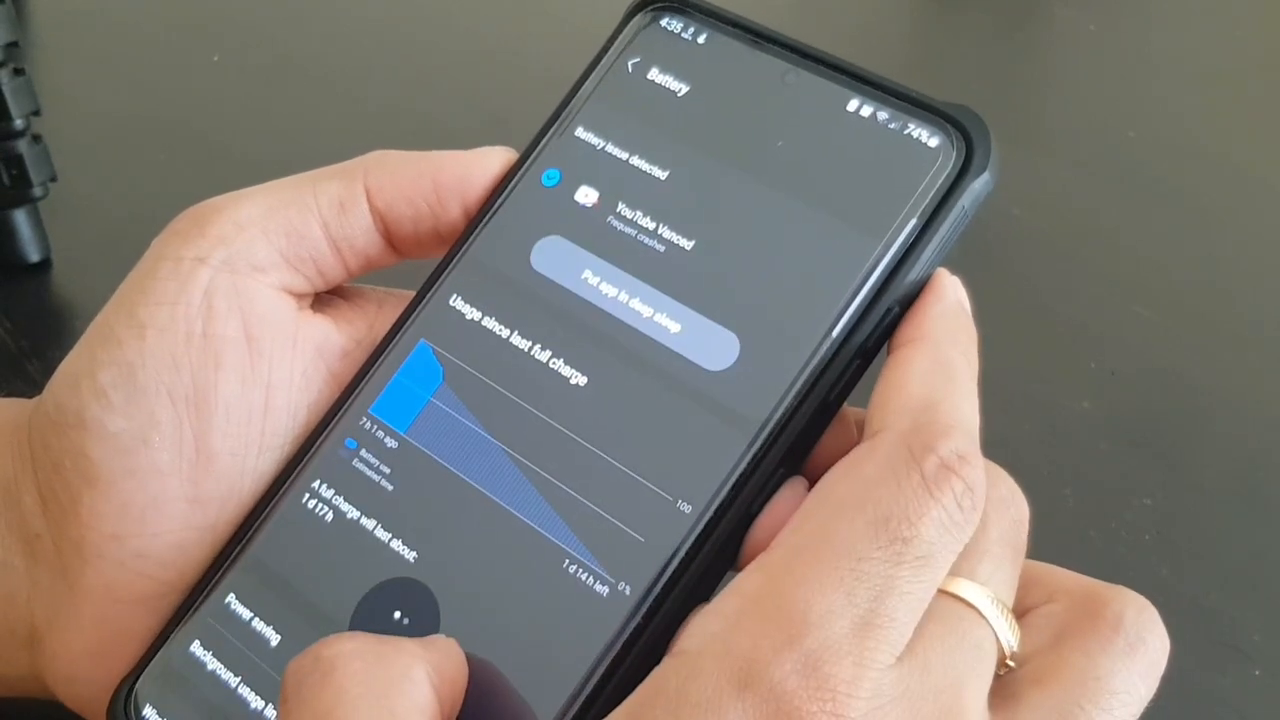
scroll("down", 3)
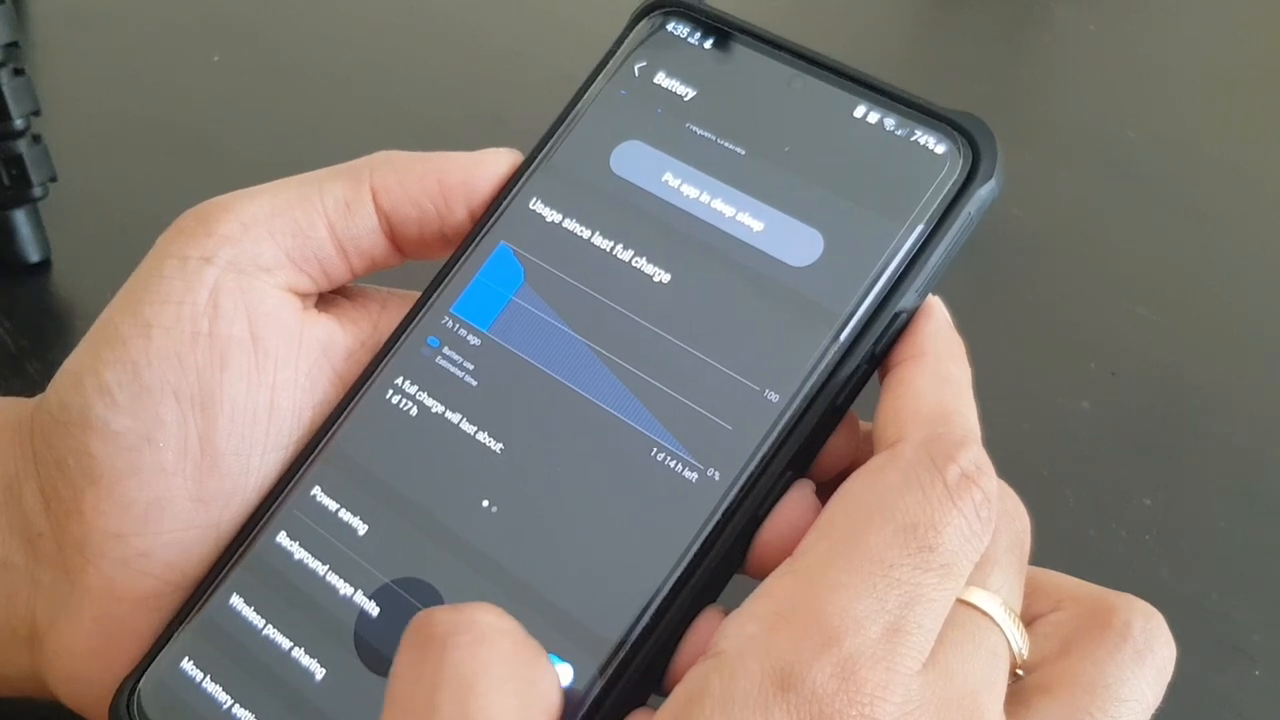
left_click(349, 508)
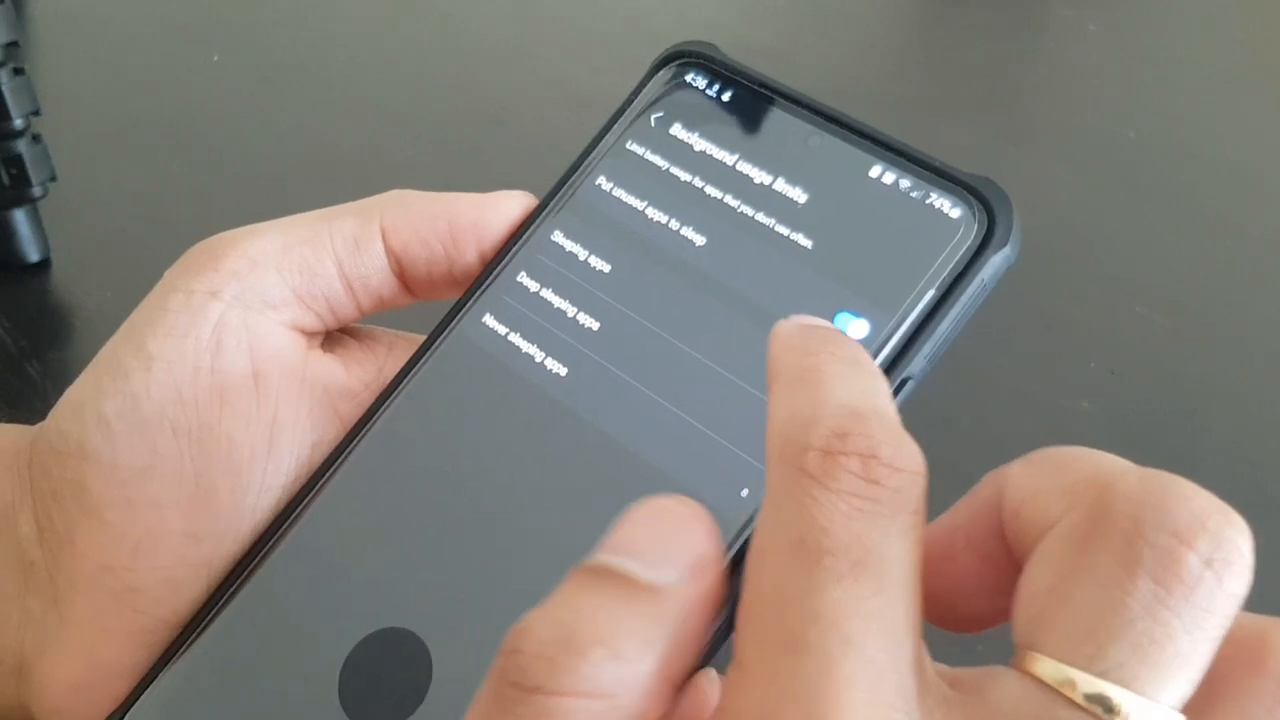
left_click(590, 250)
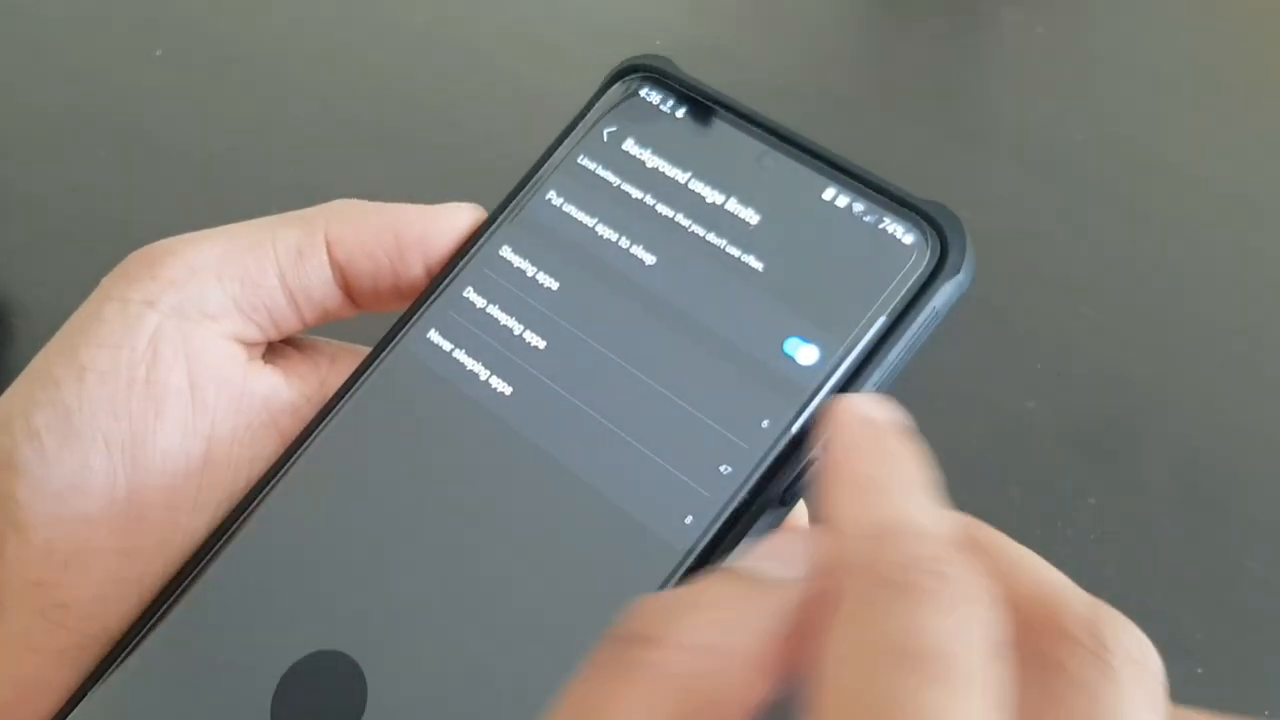
left_click(540, 285)
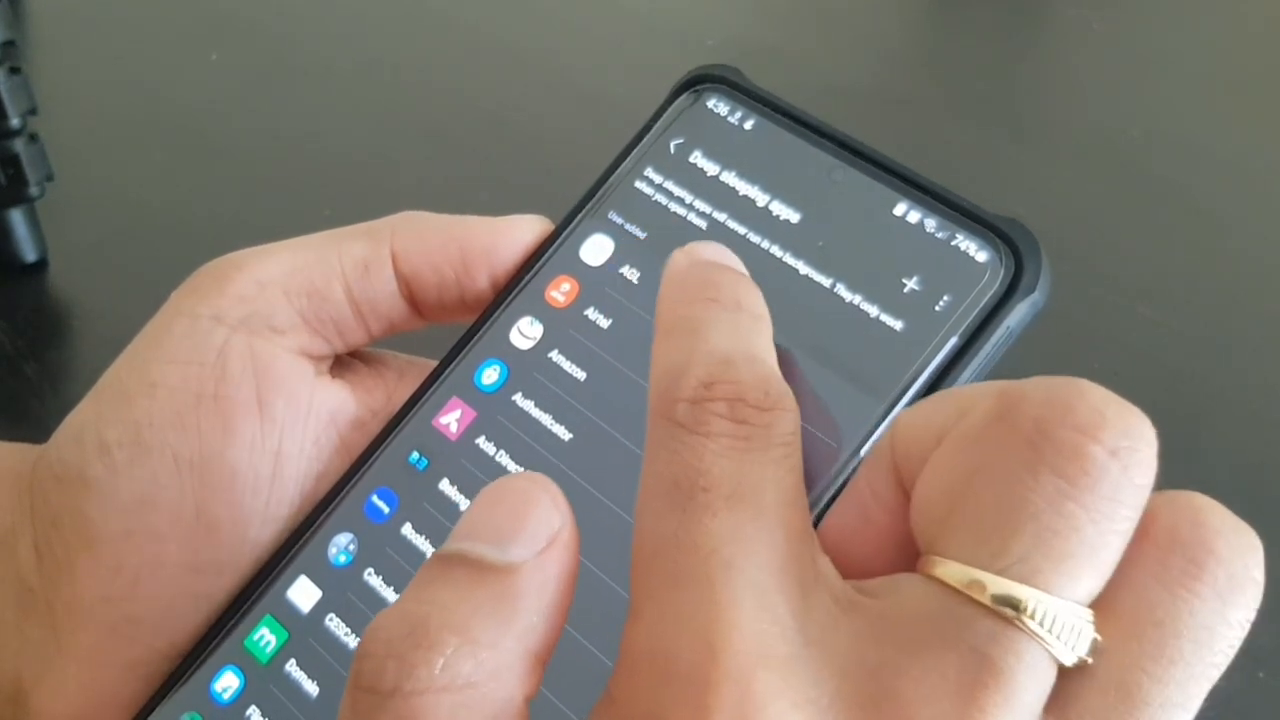
scroll("down", 3)
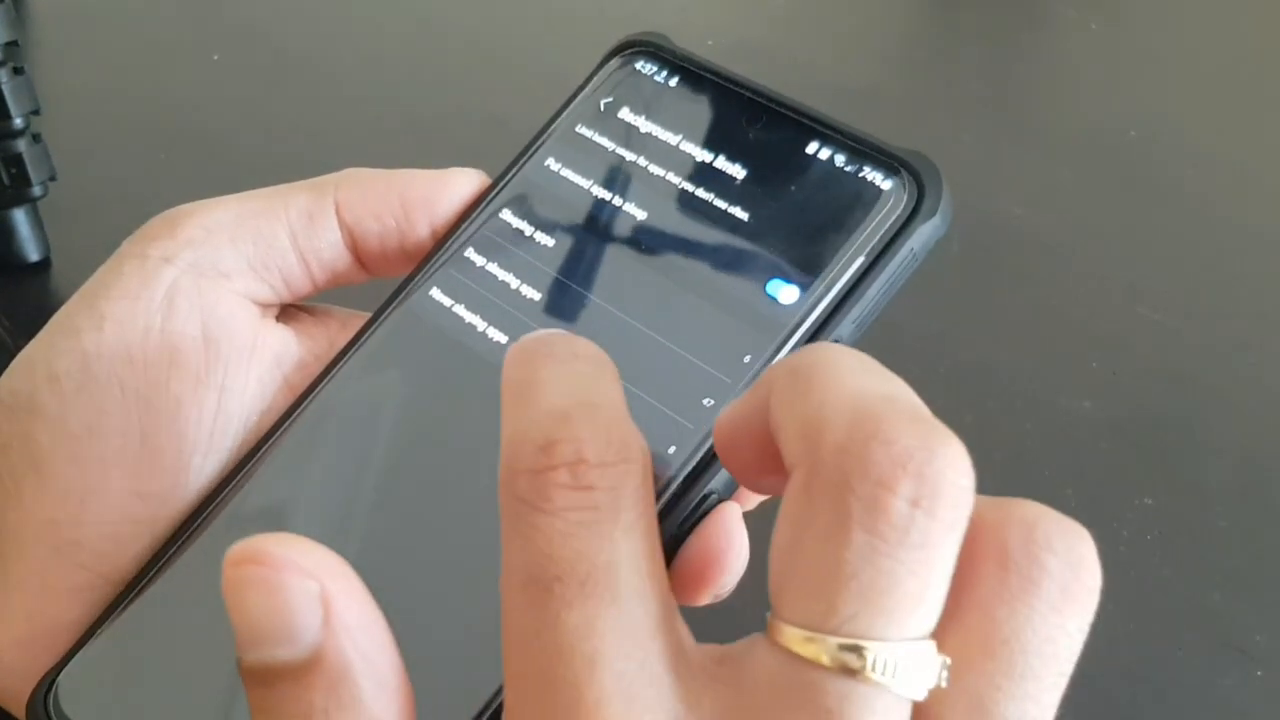
Step: Go back to the main Battery screen
left_click(470, 325)
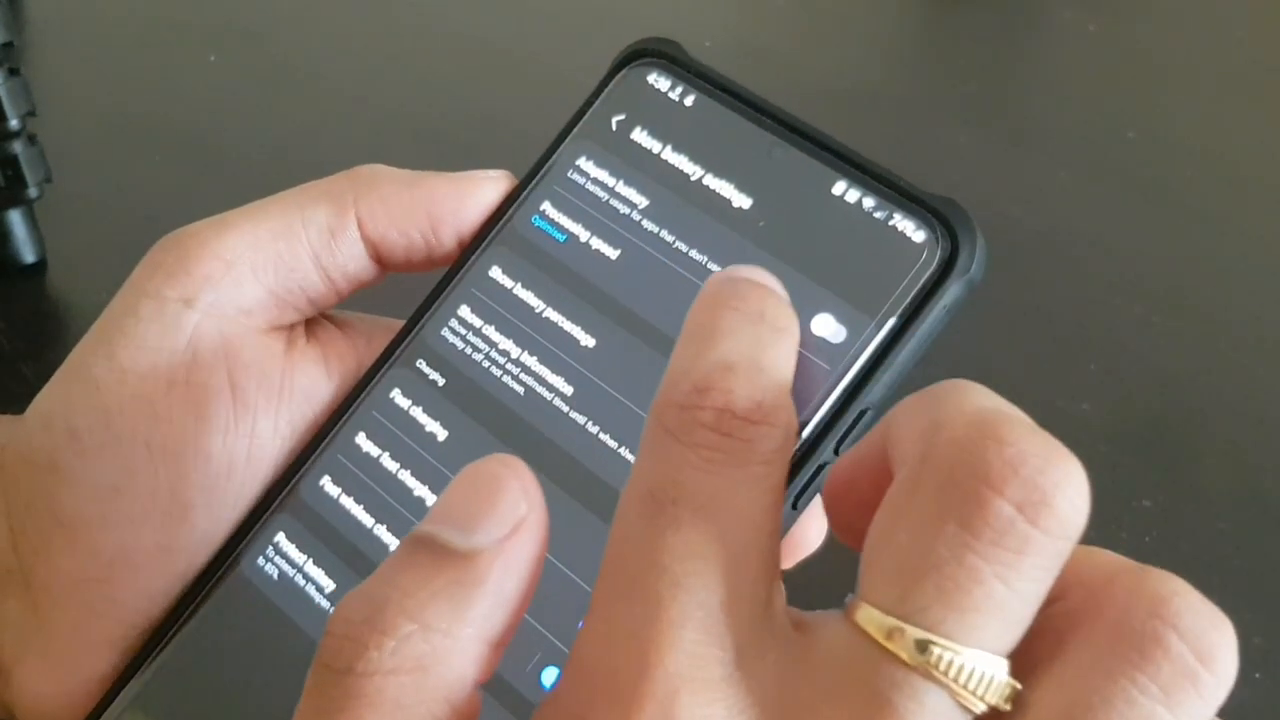
Step: Show the battery percentage, verify processing speed stays Optimised, and return to Settings home
left_click(828, 320)
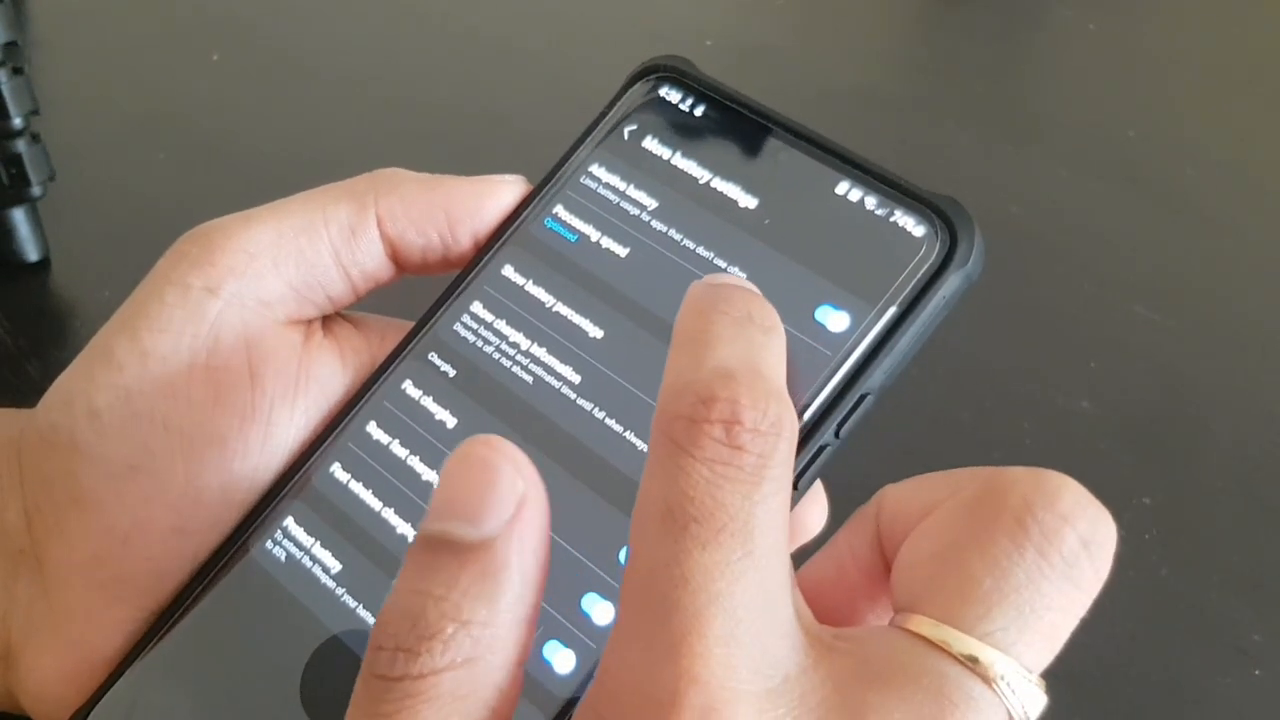
left_click(560, 240)
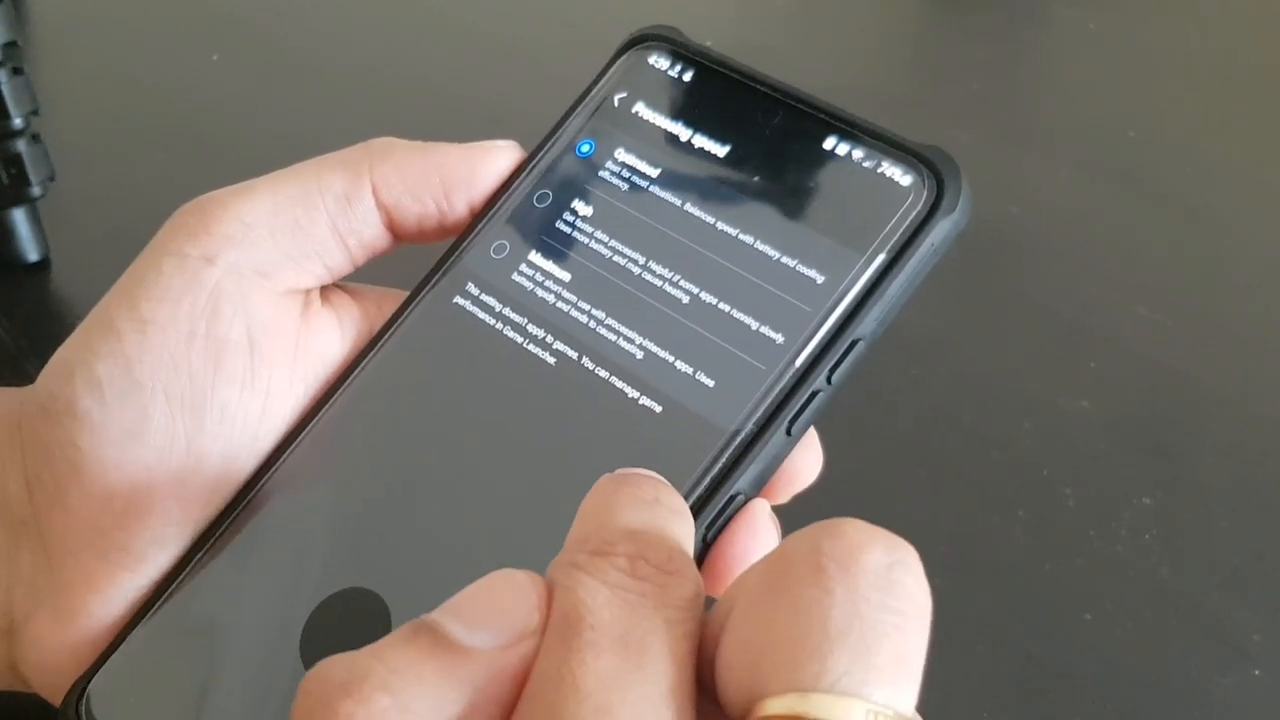
left_click(628, 97)
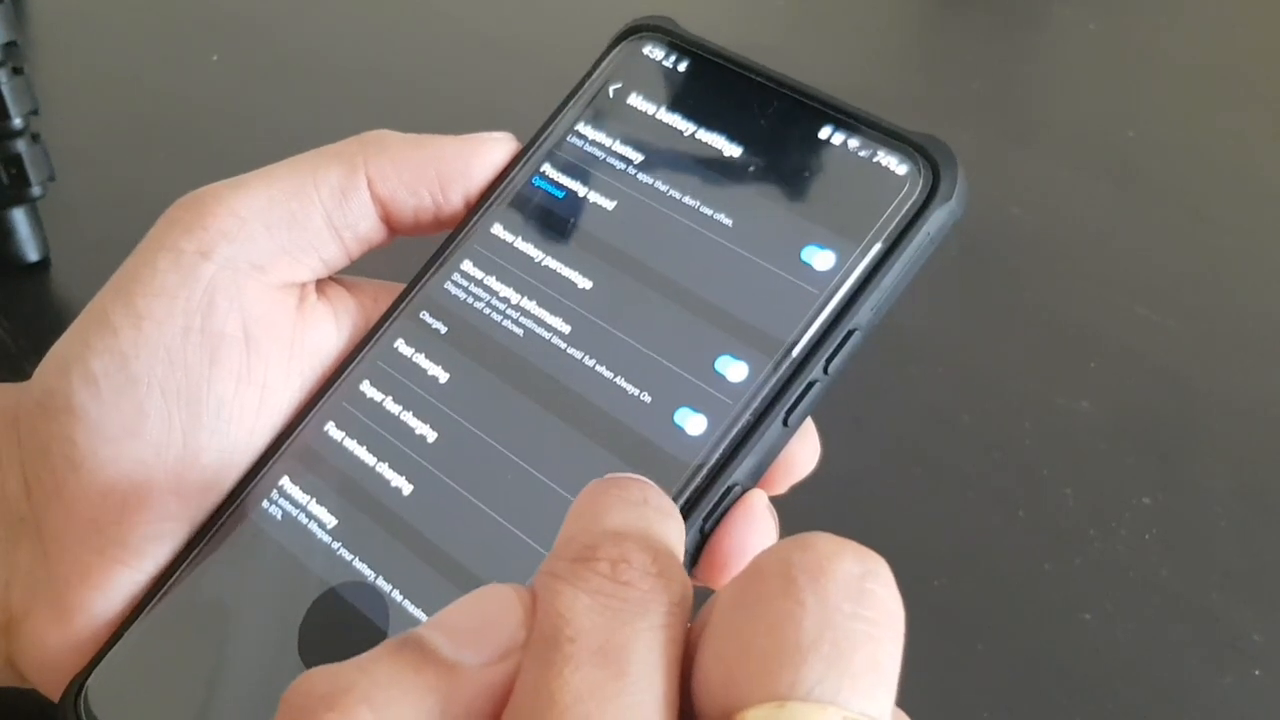
left_click(621, 88)
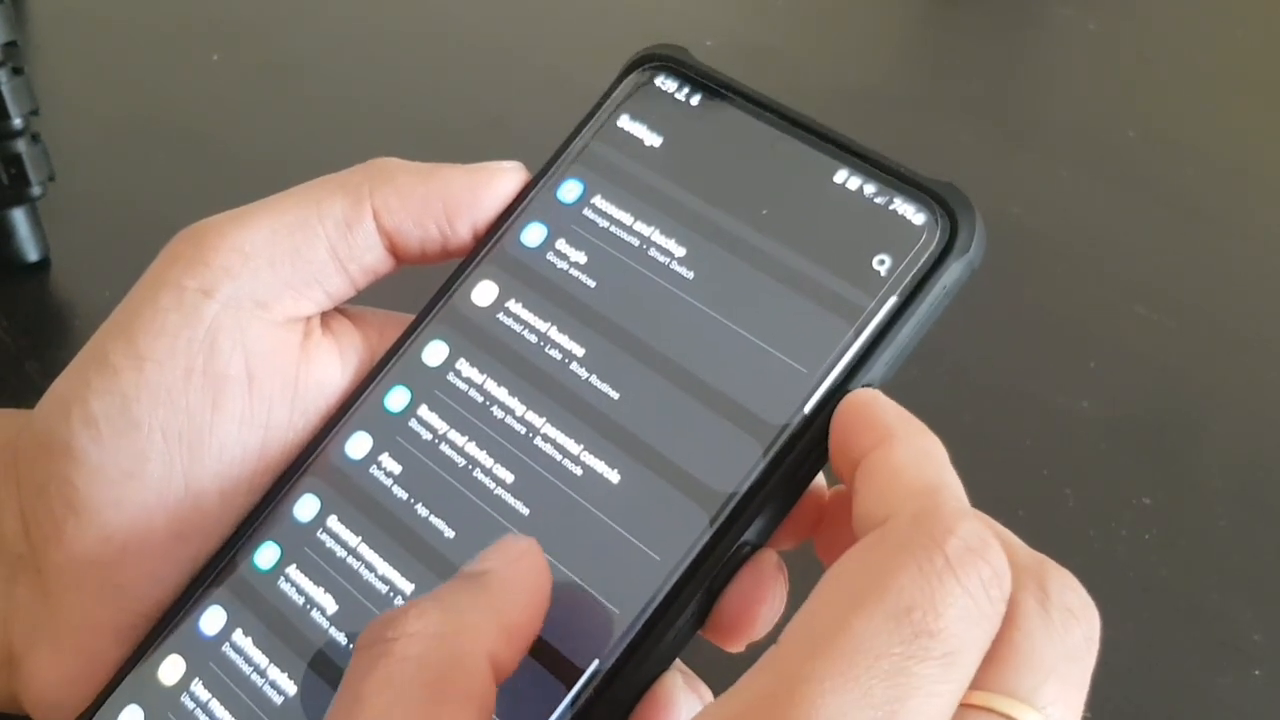
Step: Browse the Apps list, view Calendar's app info, then open Camera's app info
left_click(420, 470)
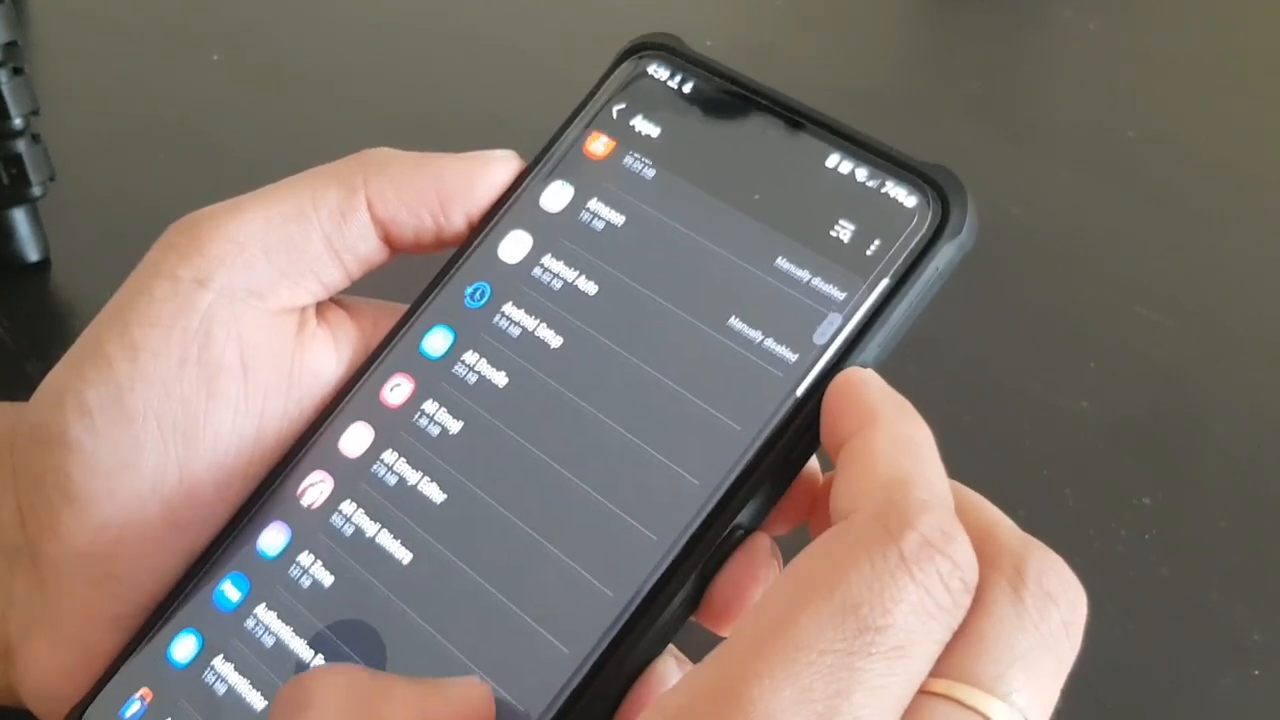
scroll("down", 3)
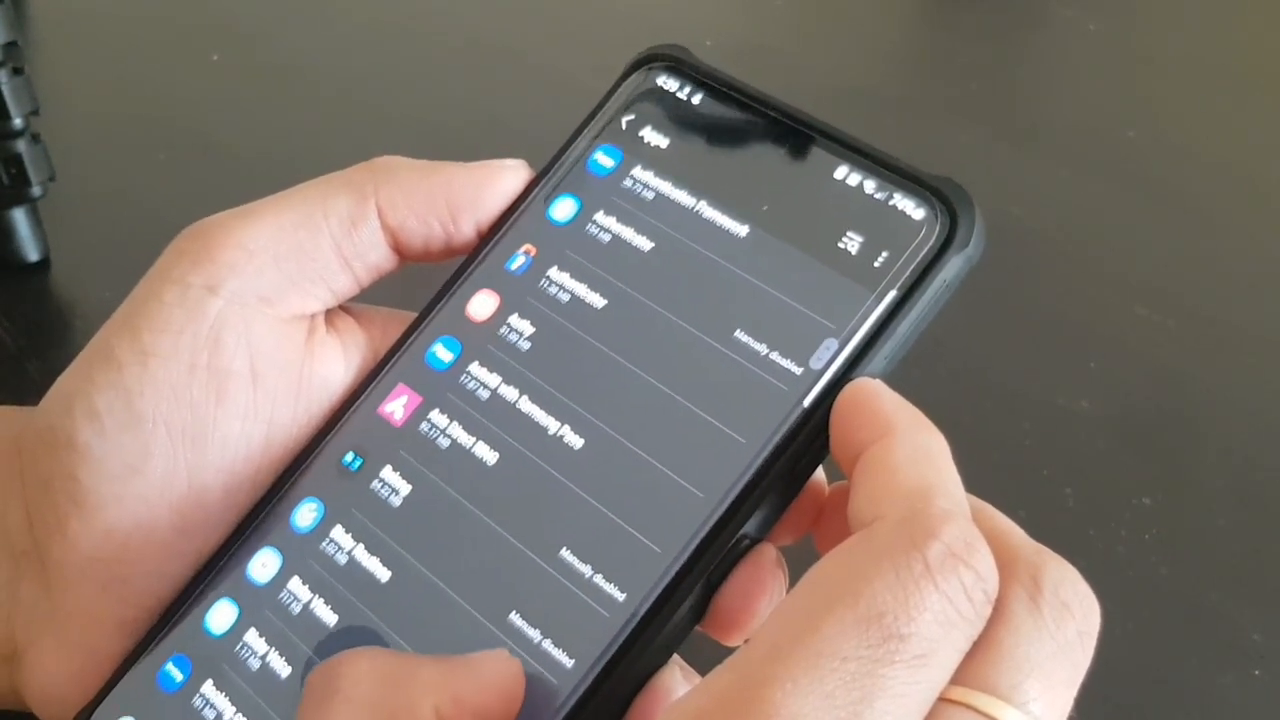
scroll("down", 3)
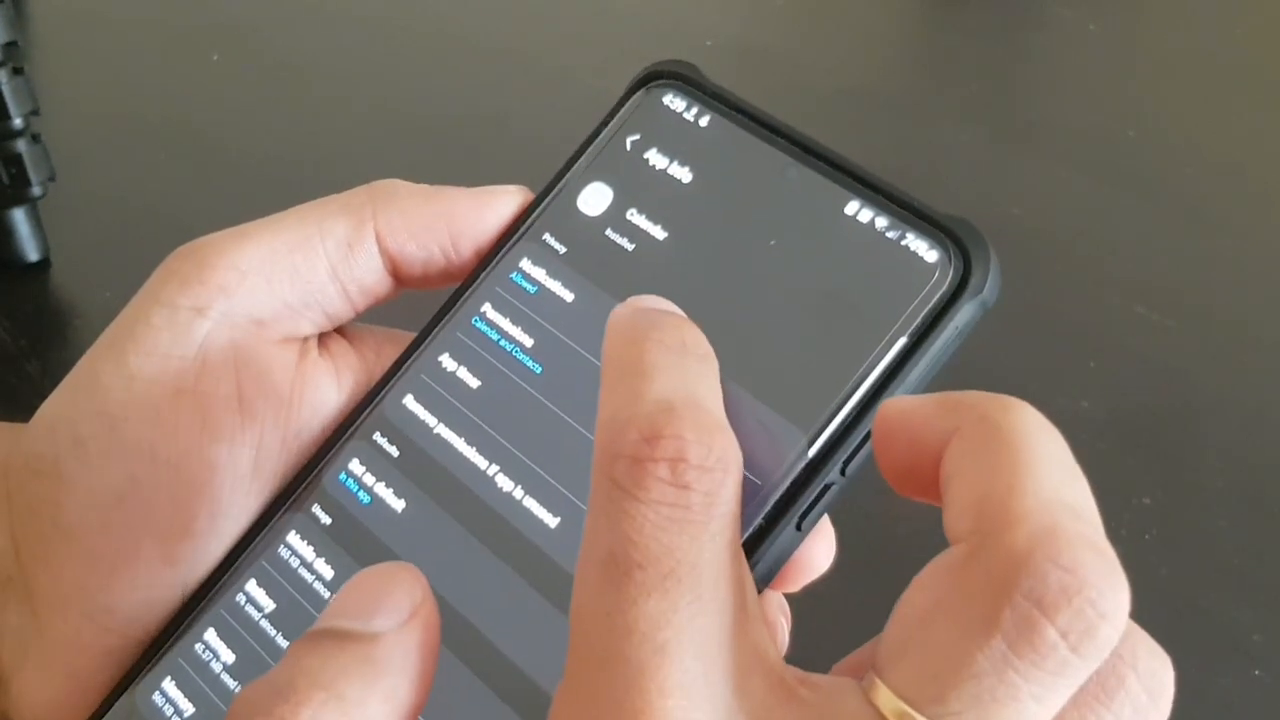
left_click(530, 290)
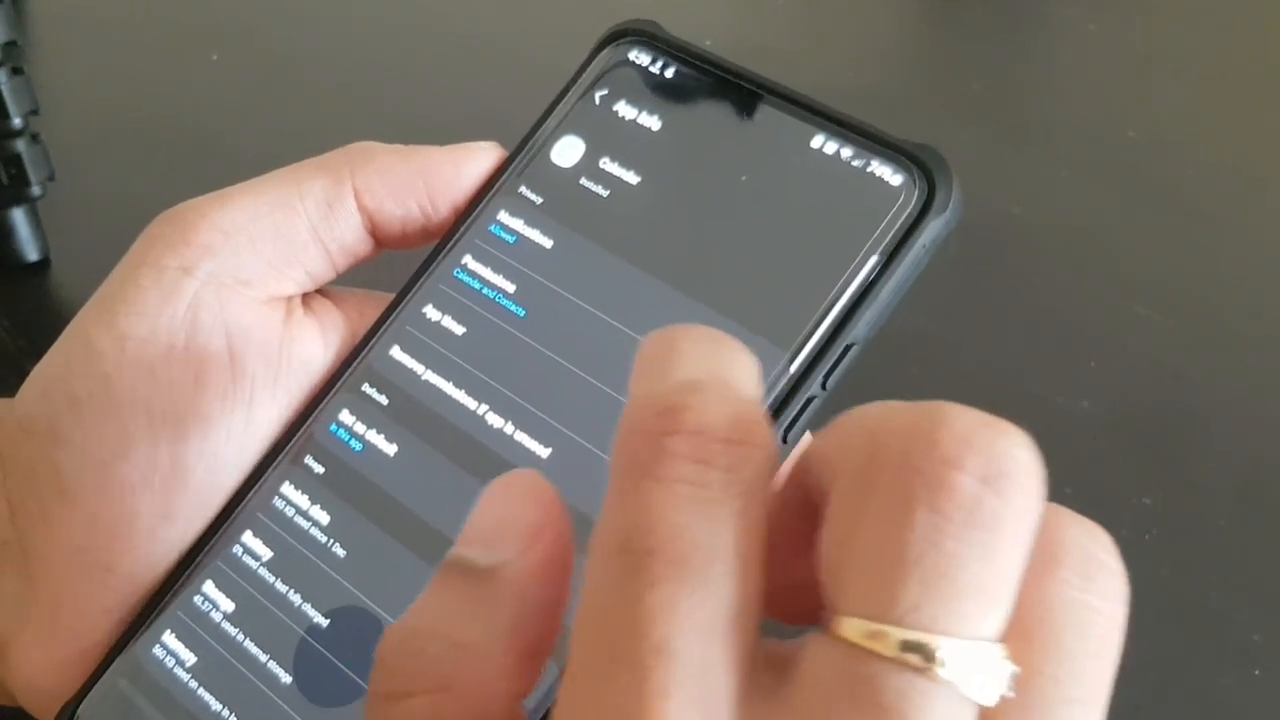
left_click(603, 103)
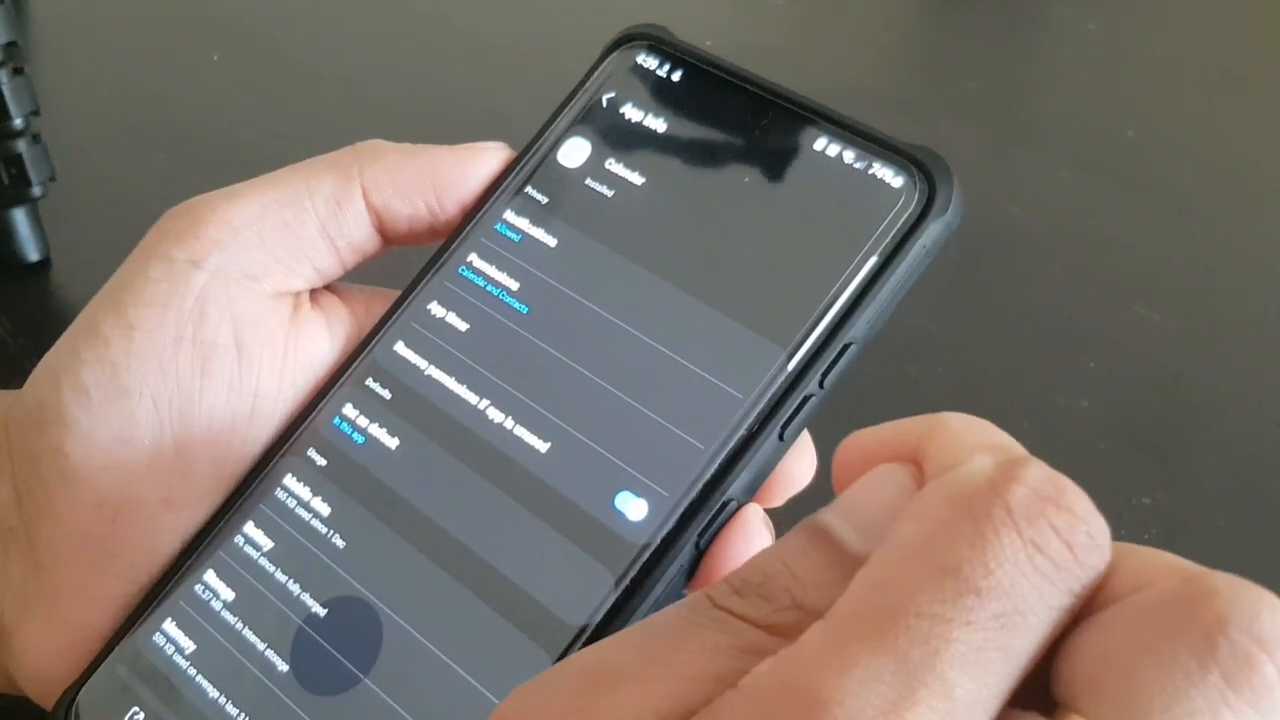
left_click(490, 280)
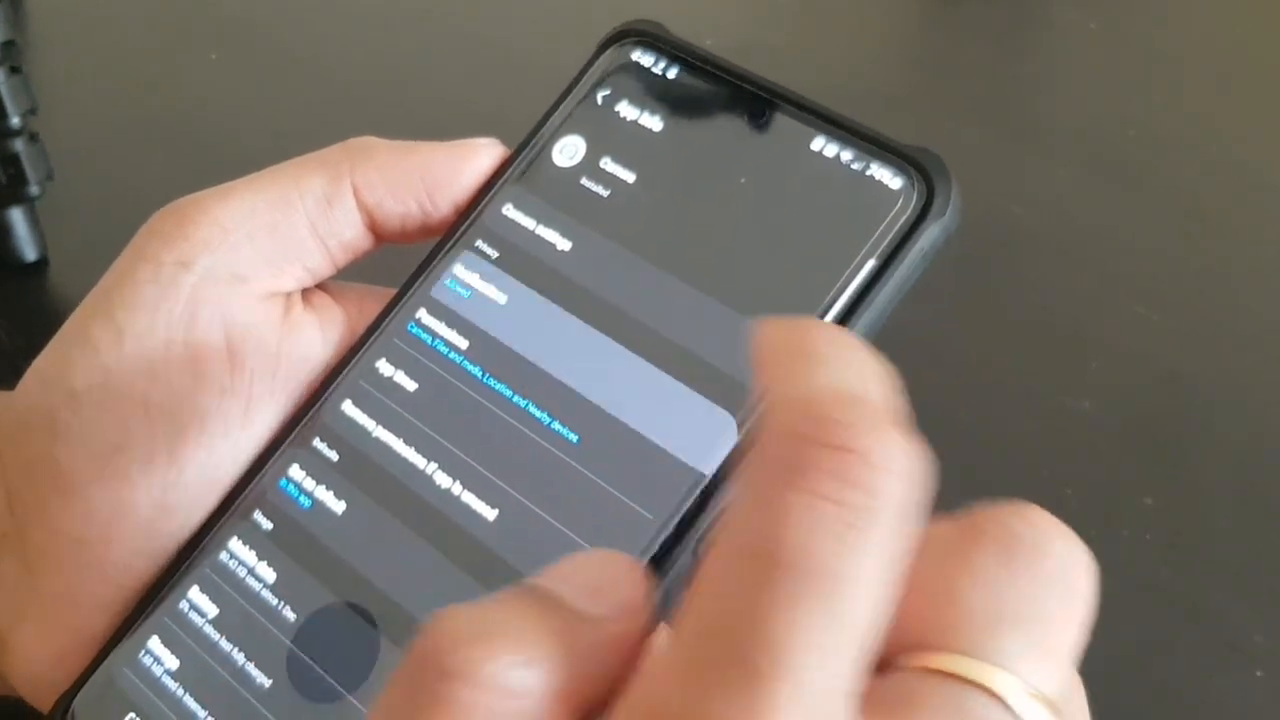
Step: View Camera's notification settings, leaving notifications allowed, then reach General management
left_click(485, 294)
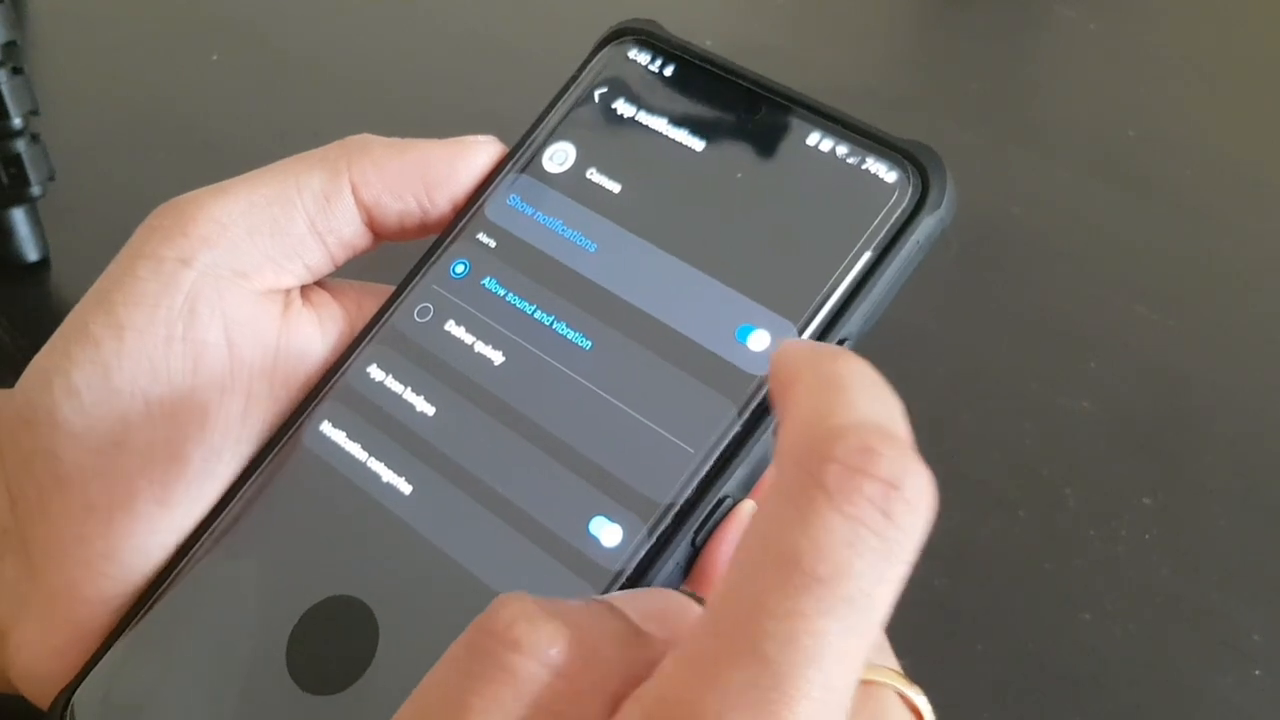
left_click(755, 332)
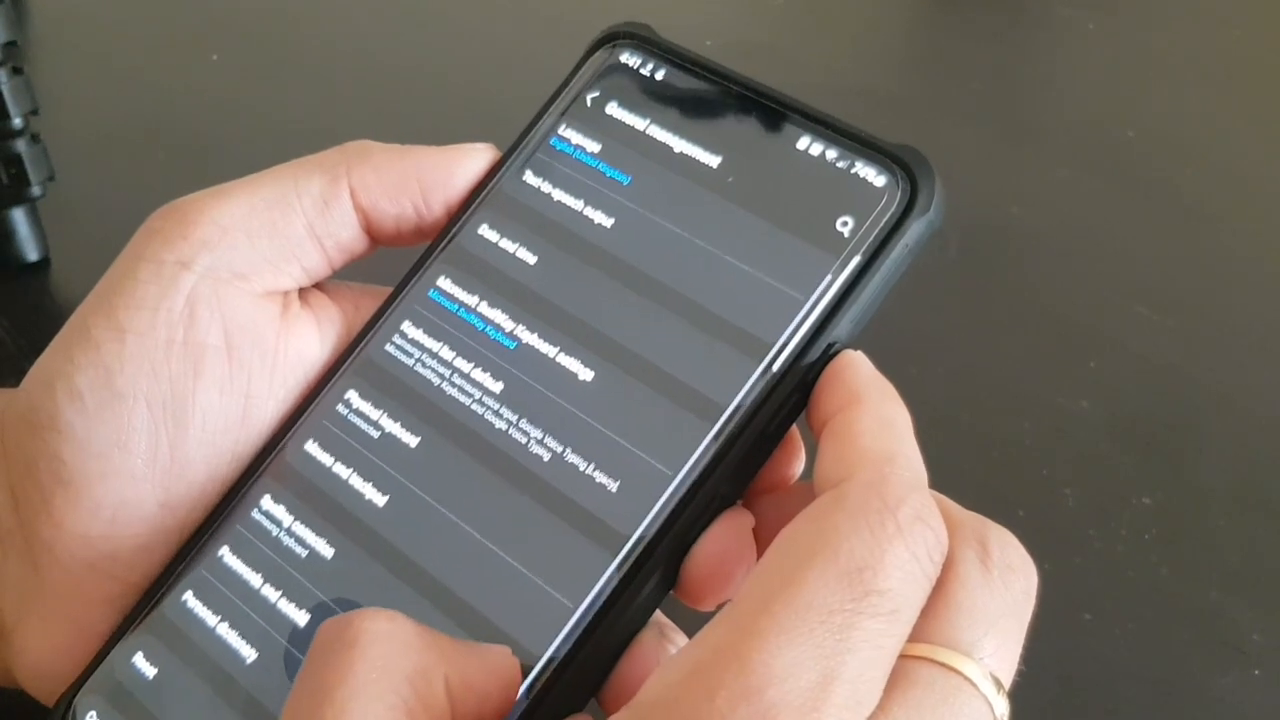
Step: Leave the General management page unchanged and go back to the main Settings list
left_click(600, 105)
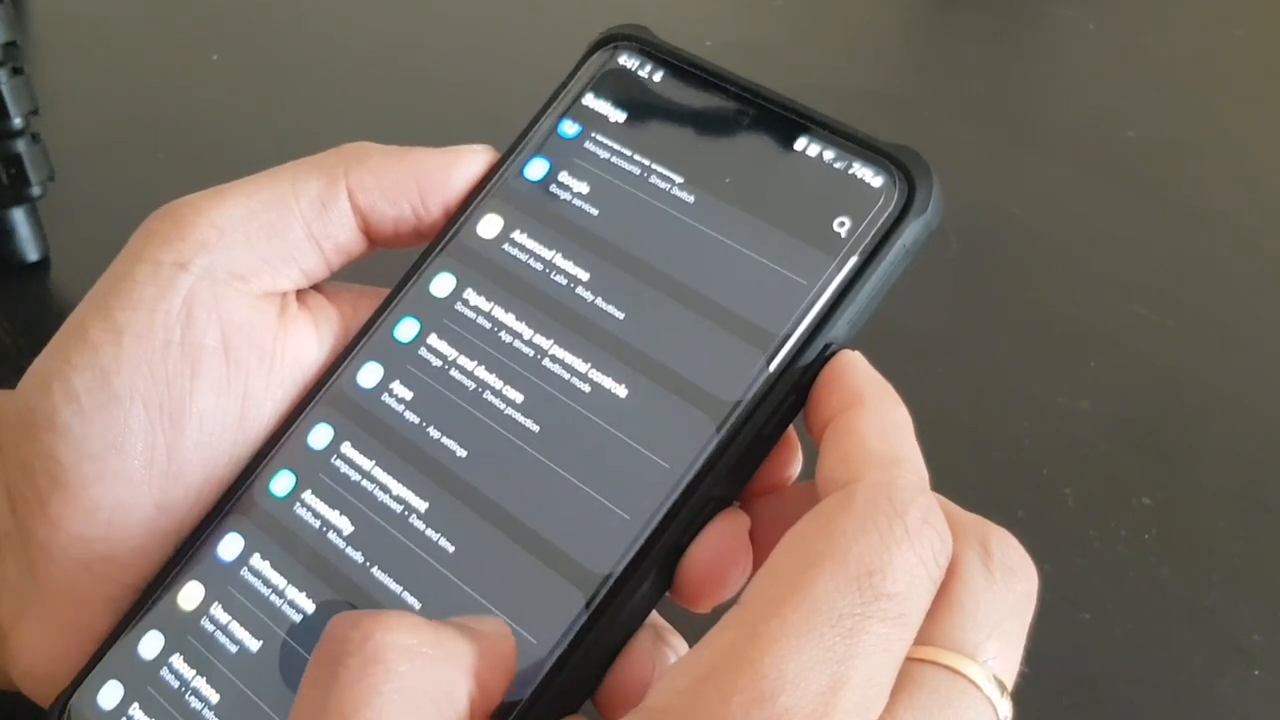